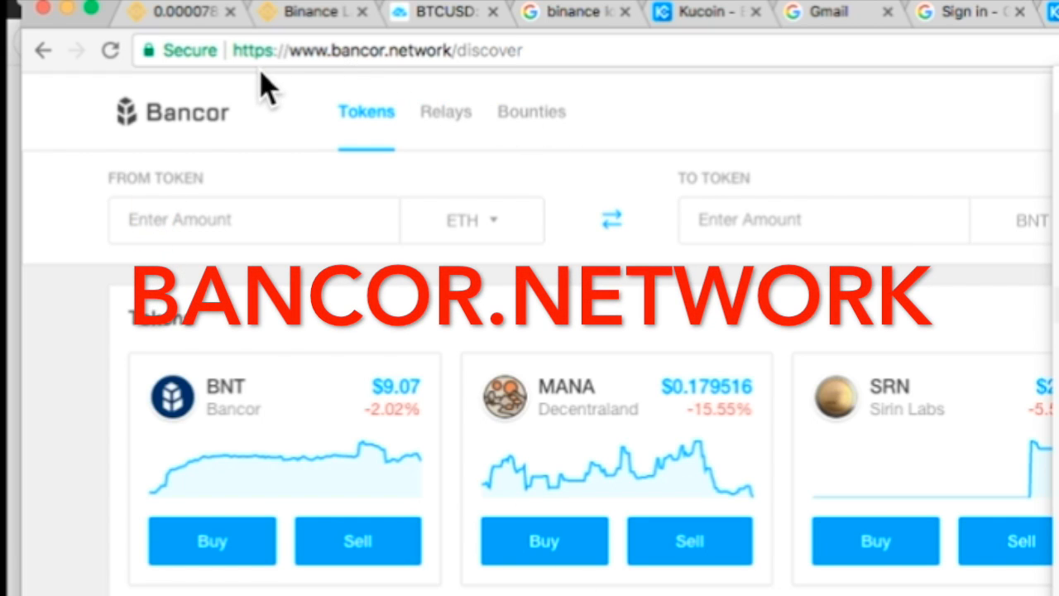
{"action": "mouse_move", "coordinate": [642, 146]}
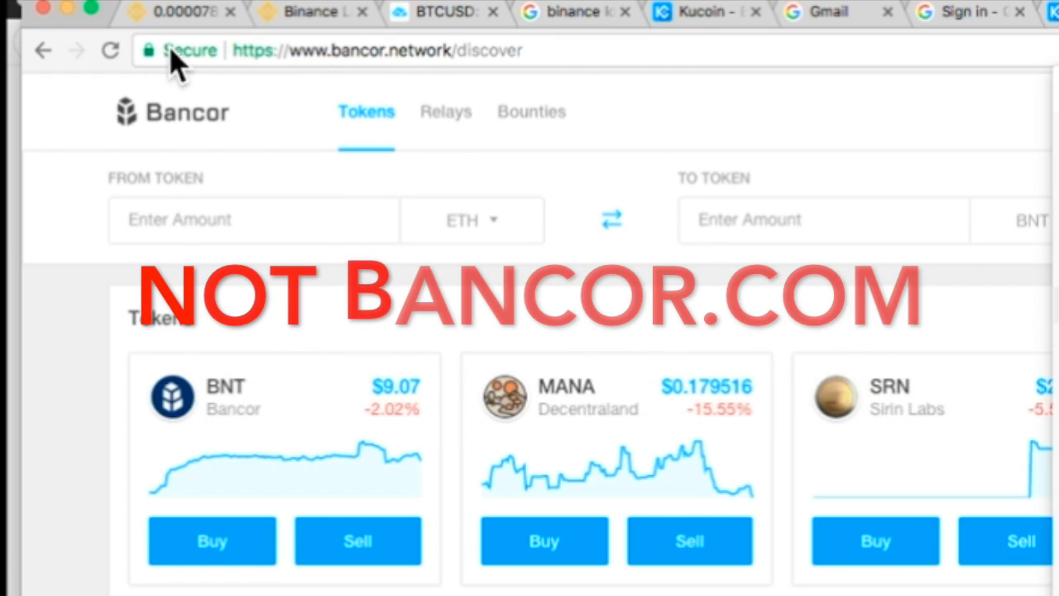
{"action": "mouse_move", "coordinate": [205, 80]}
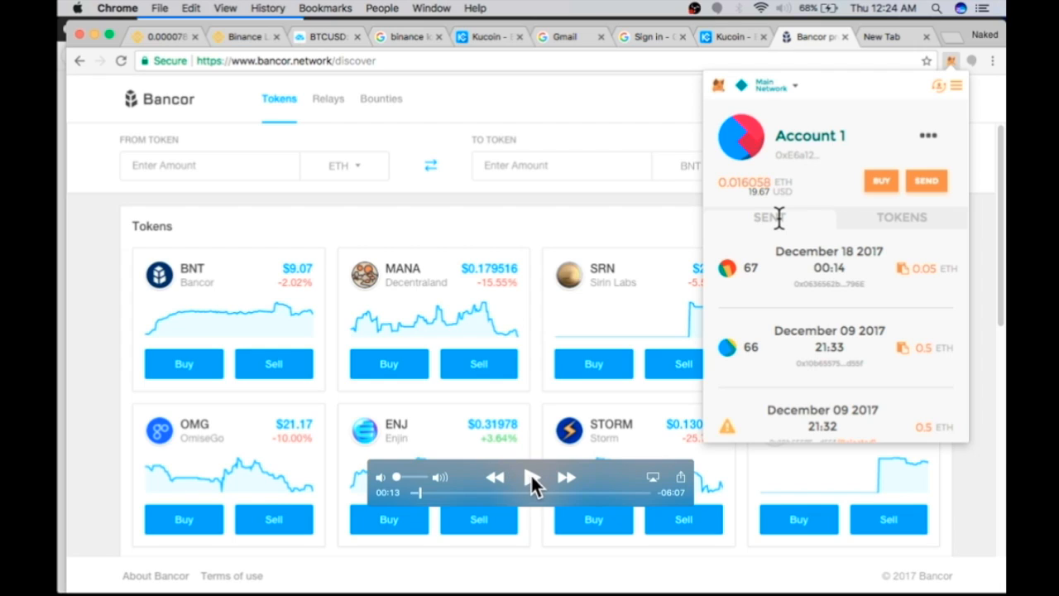
{"action": "mouse_move", "coordinate": [769, 101]}
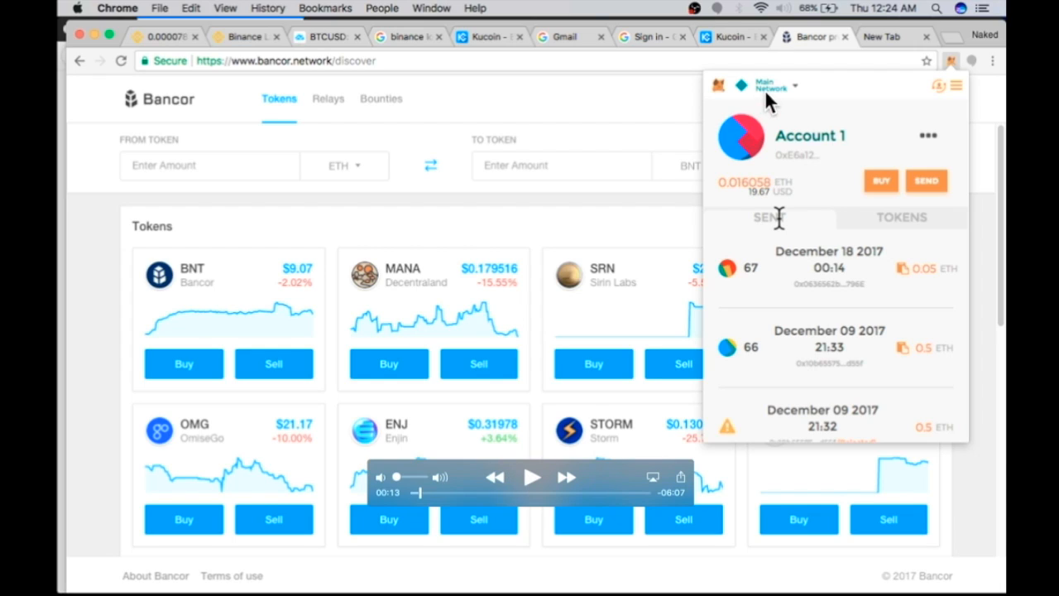
{"action": "mouse_move", "coordinate": [710, 214]}
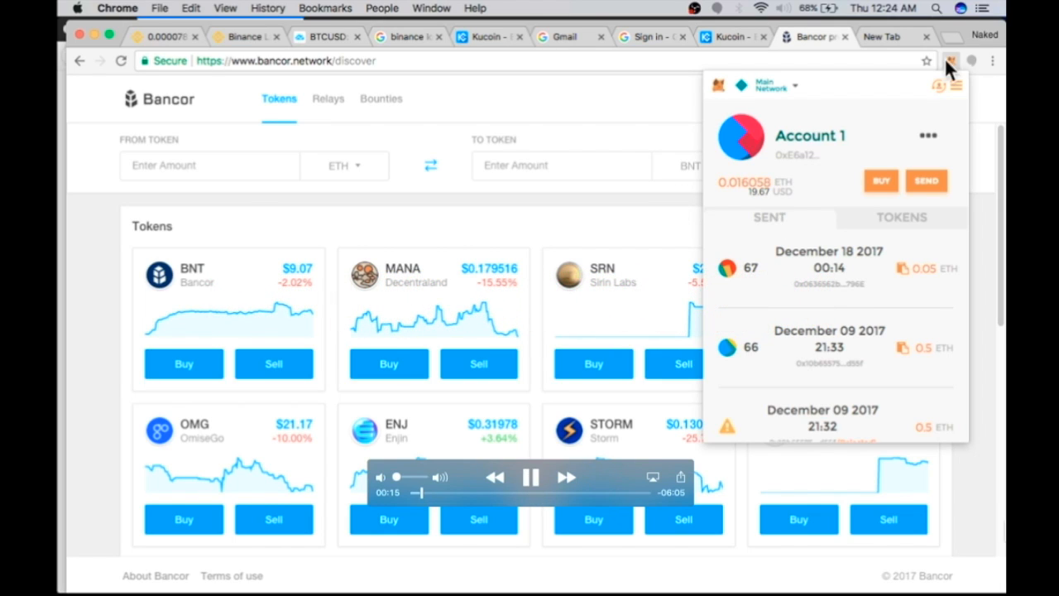
Step: Close the MetaMask wallet popup and reopen it to view the account
{"action": "left_click", "coordinate": [964, 63]}
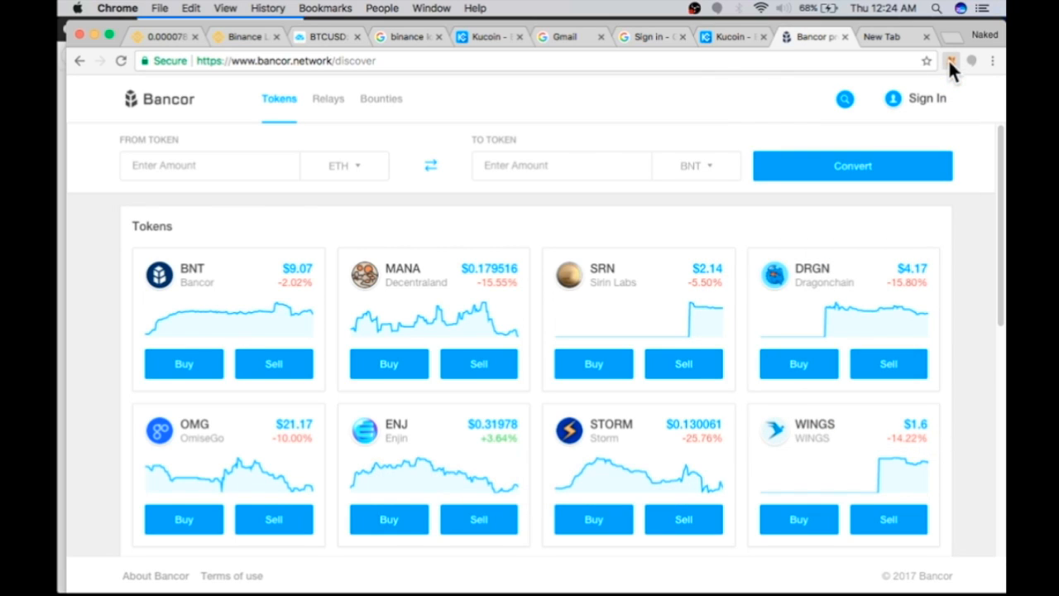
{"action": "left_click", "coordinate": [960, 59]}
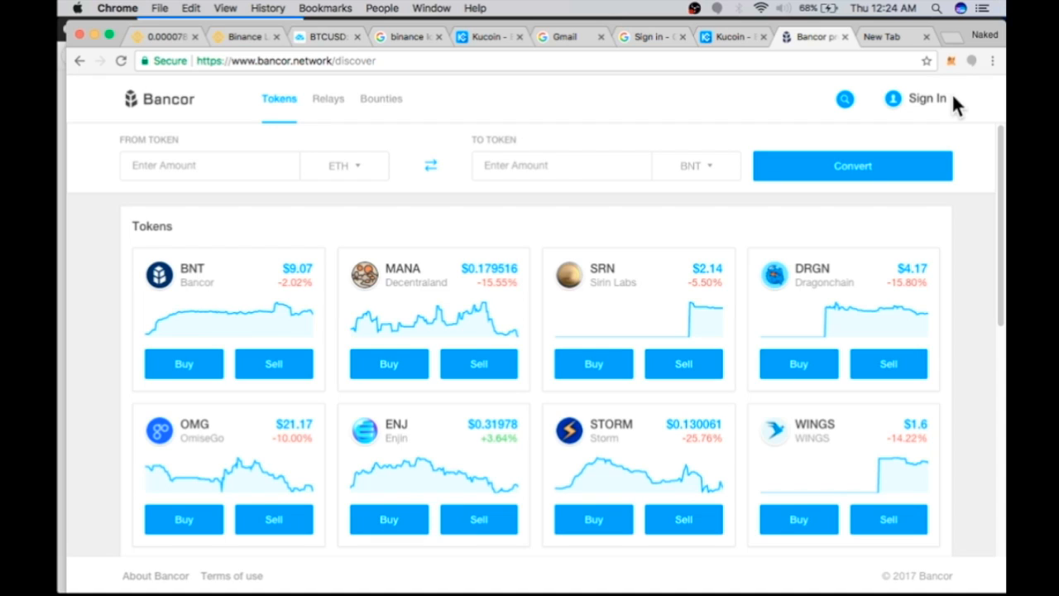
{"action": "left_click", "coordinate": [970, 60]}
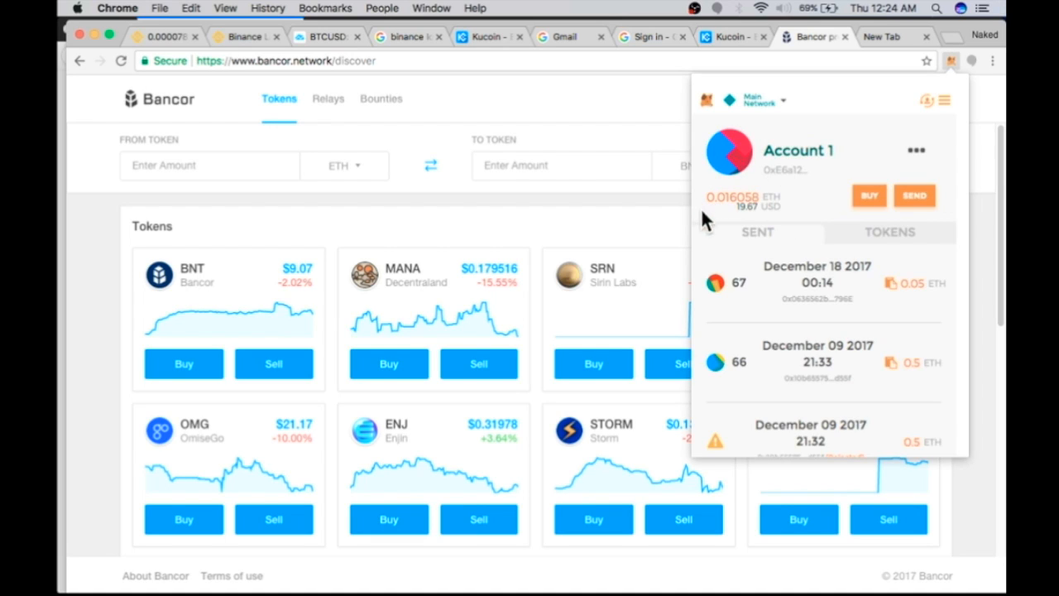
{"action": "mouse_move", "coordinate": [962, 68]}
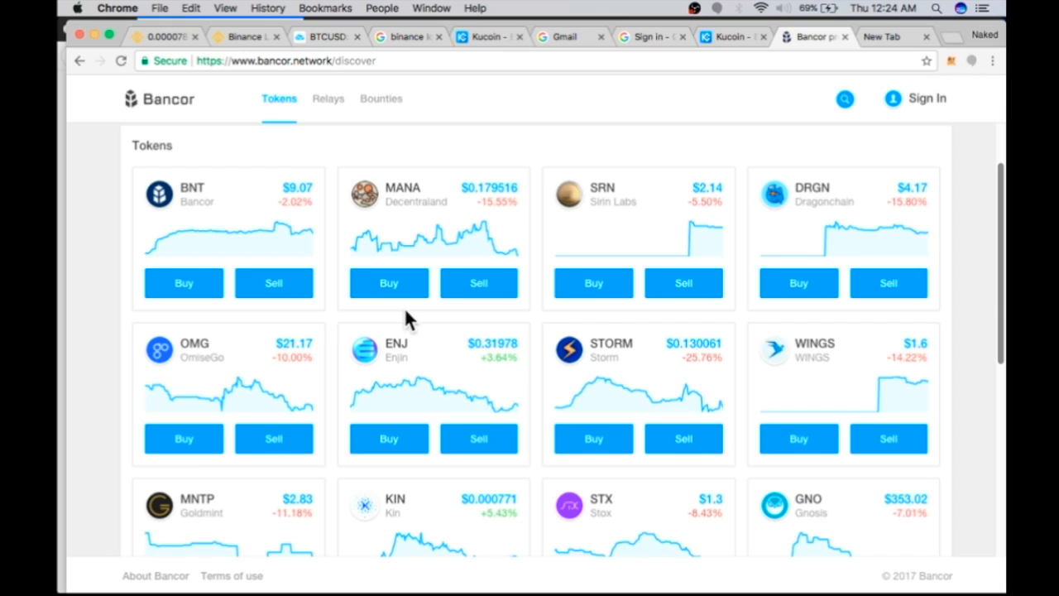
{"action": "mouse_move", "coordinate": [506, 398]}
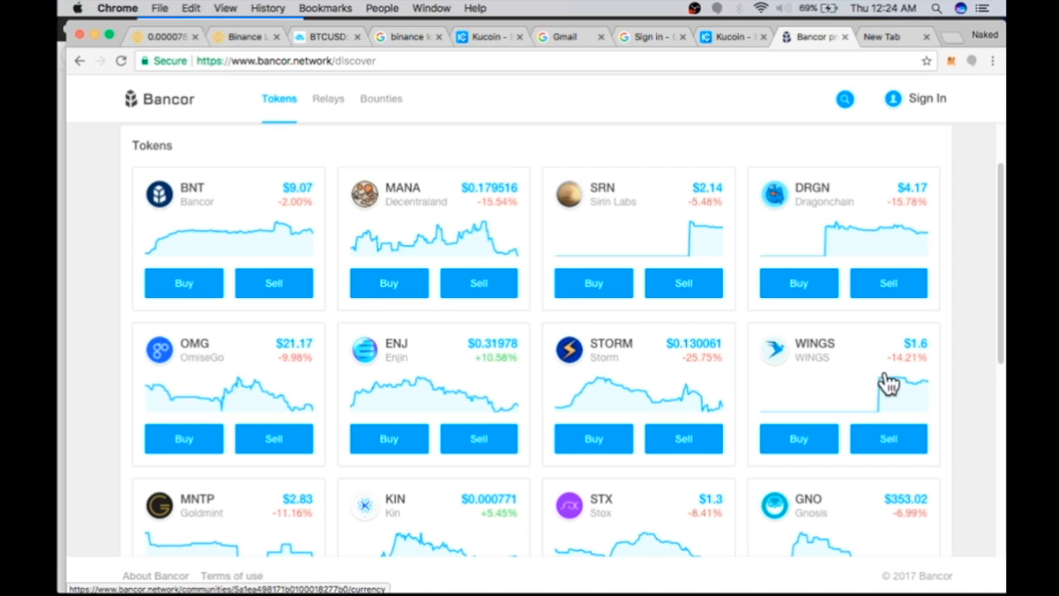
Step: Browse down the Tokens grid through the listed tokens toward KIN
{"action": "scroll", "scroll_direction": "down", "scroll_amount": 3}
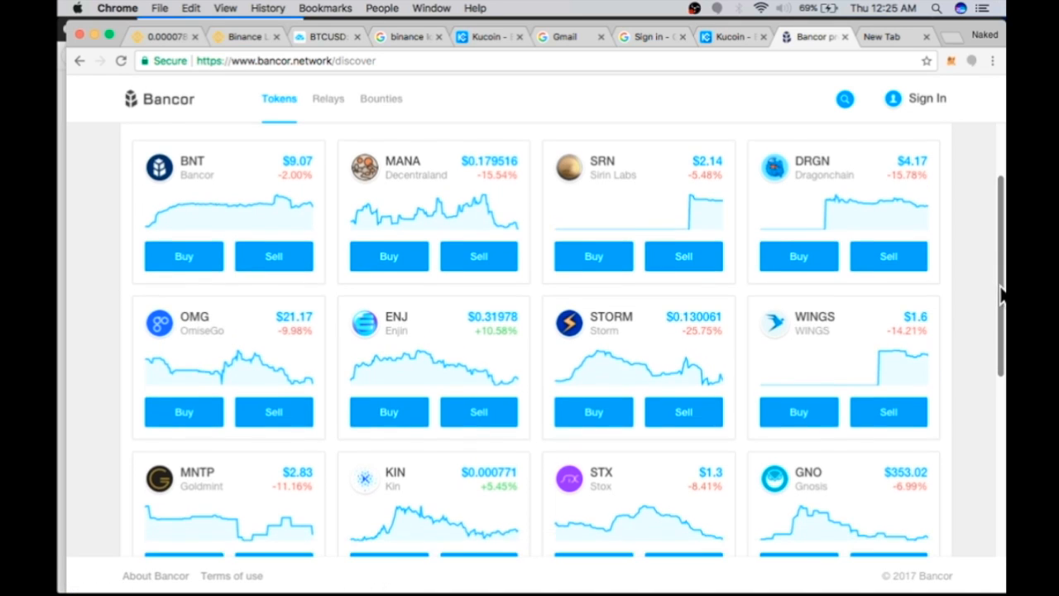
{"action": "scroll", "scroll_direction": "down", "scroll_amount": 3}
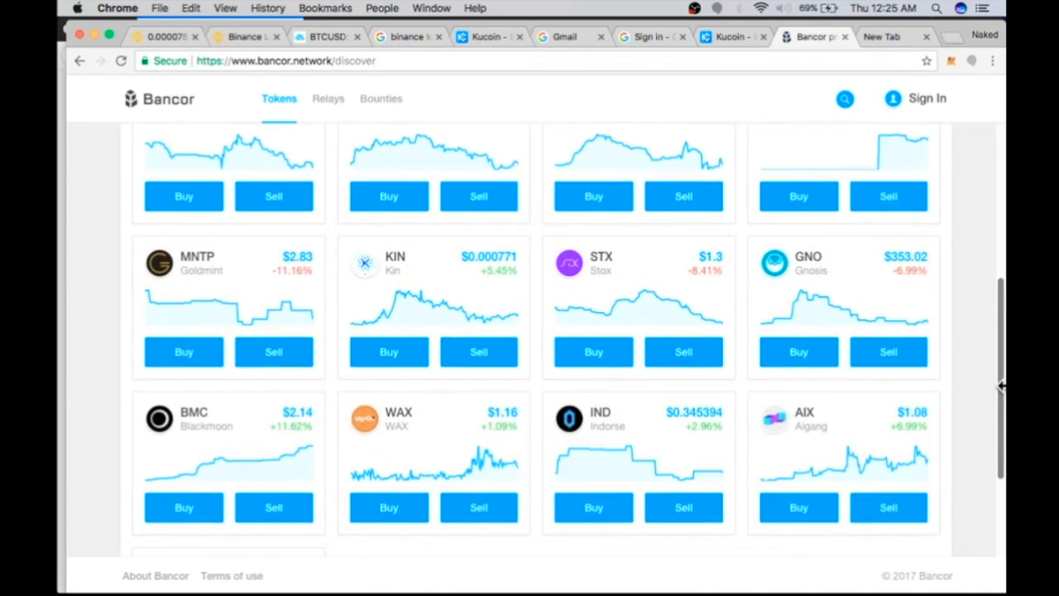
{"action": "mouse_move", "coordinate": [381, 434]}
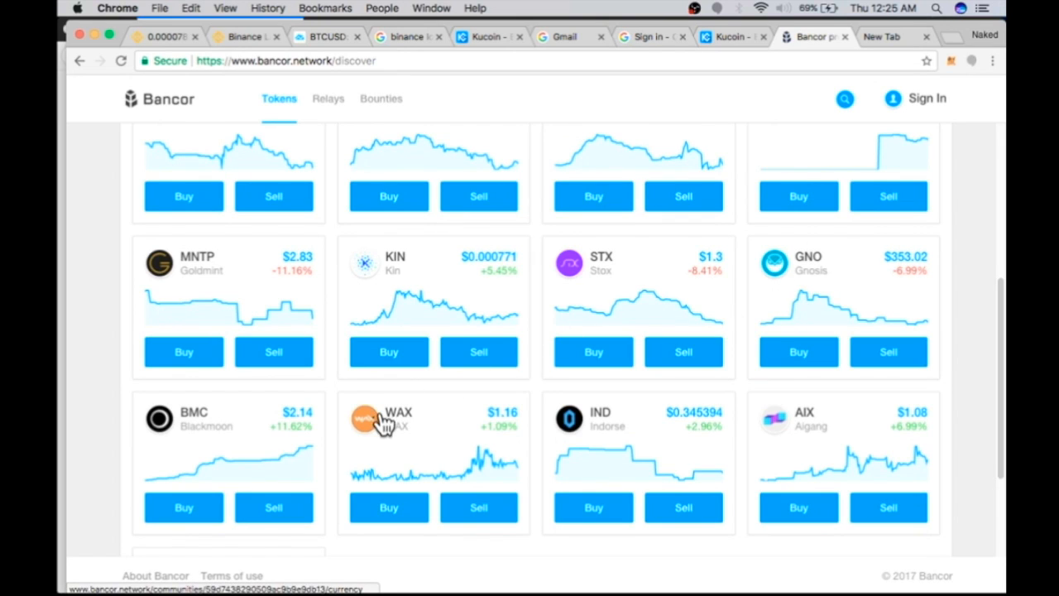
{"action": "mouse_move", "coordinate": [960, 332]}
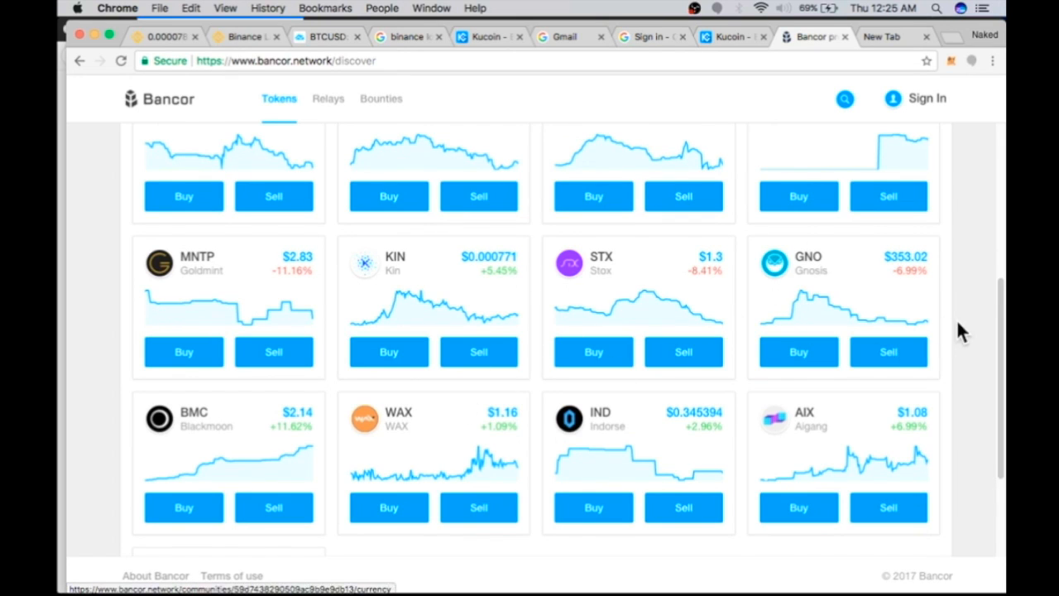
{"action": "scroll", "scroll_direction": "down", "scroll_amount": 3}
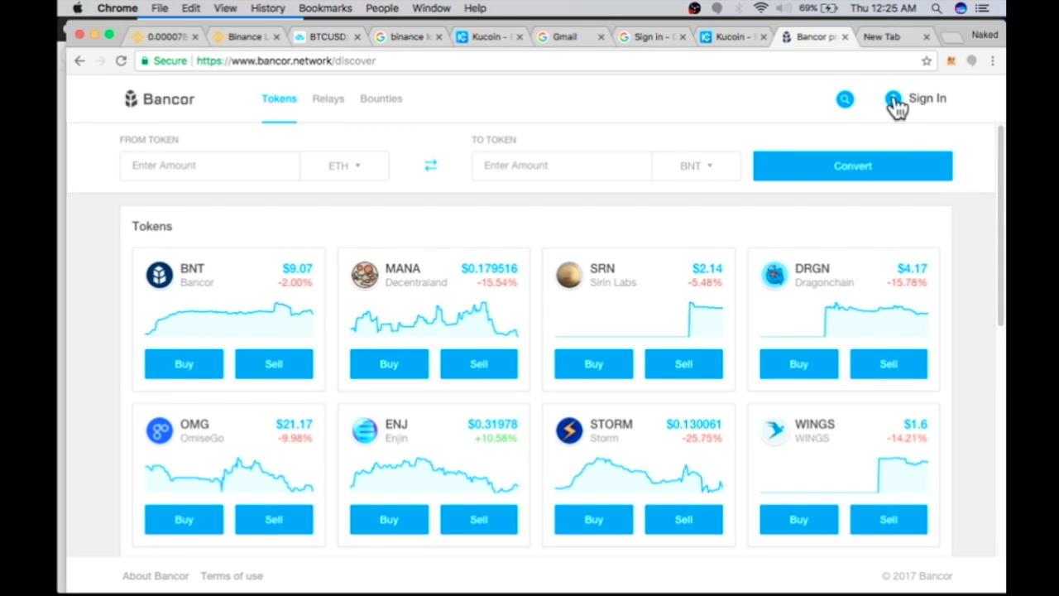
{"action": "left_click", "coordinate": [927, 97]}
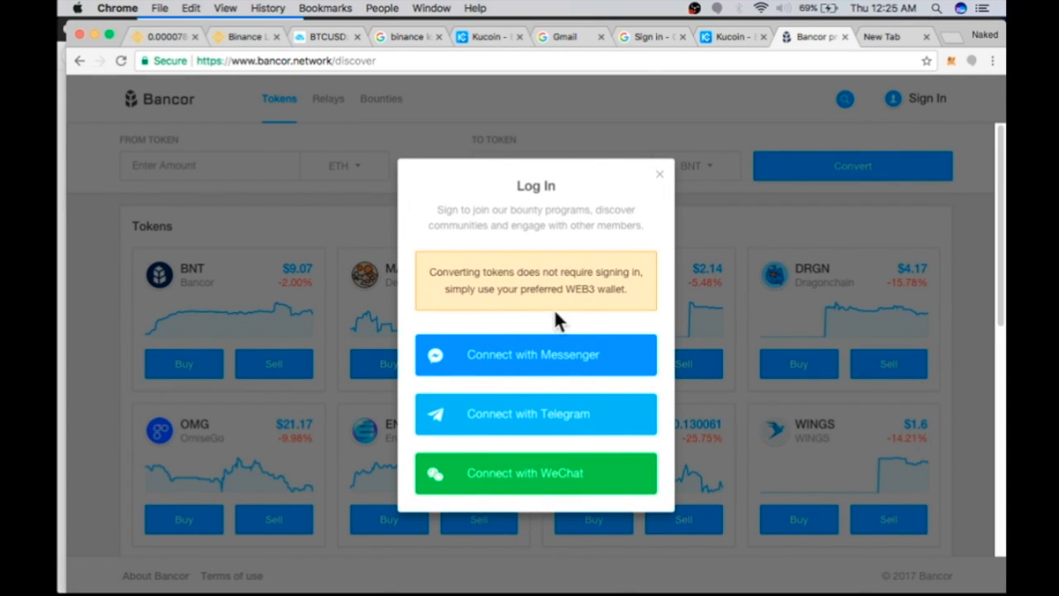
{"action": "mouse_move", "coordinate": [601, 309]}
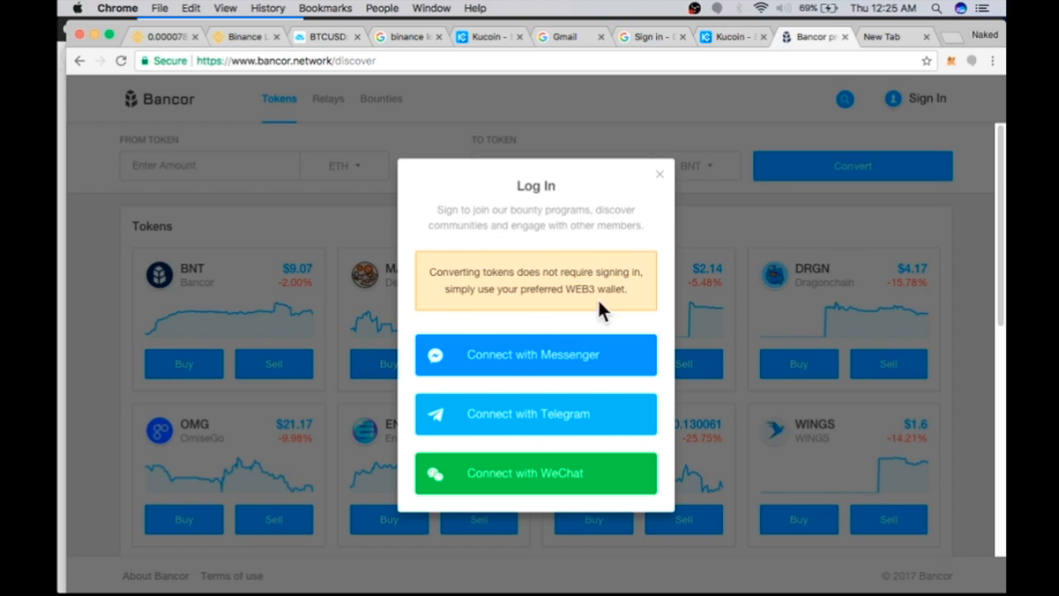
{"action": "mouse_move", "coordinate": [881, 77]}
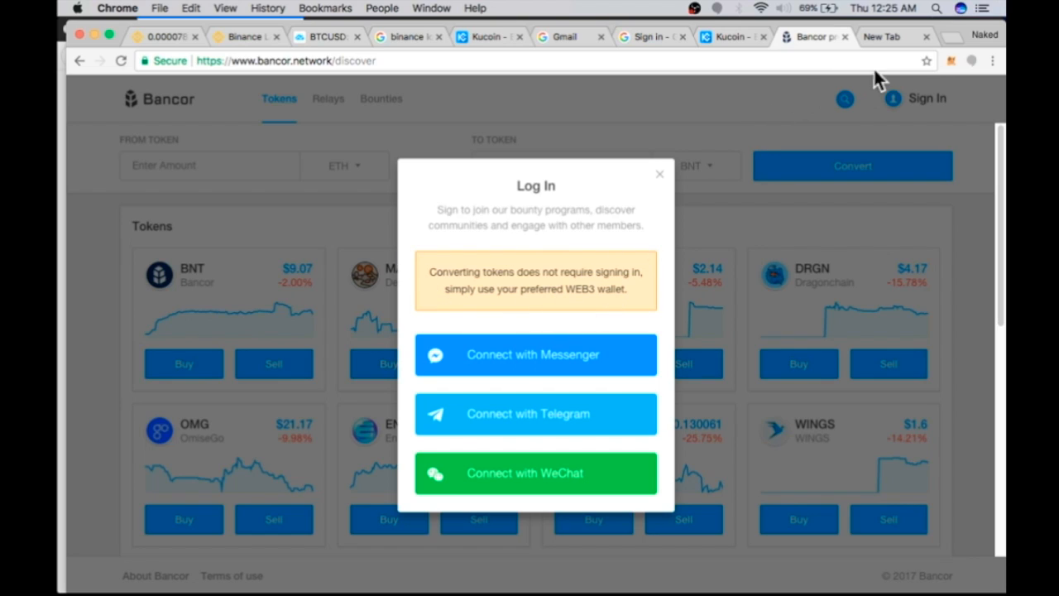
{"action": "mouse_move", "coordinate": [705, 223]}
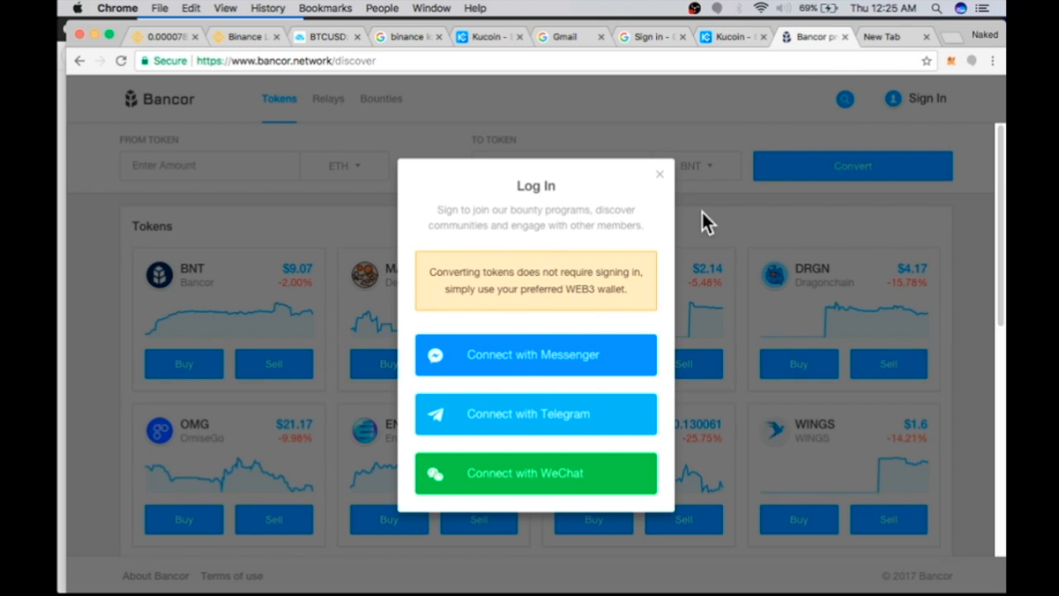
{"action": "mouse_move", "coordinate": [511, 256]}
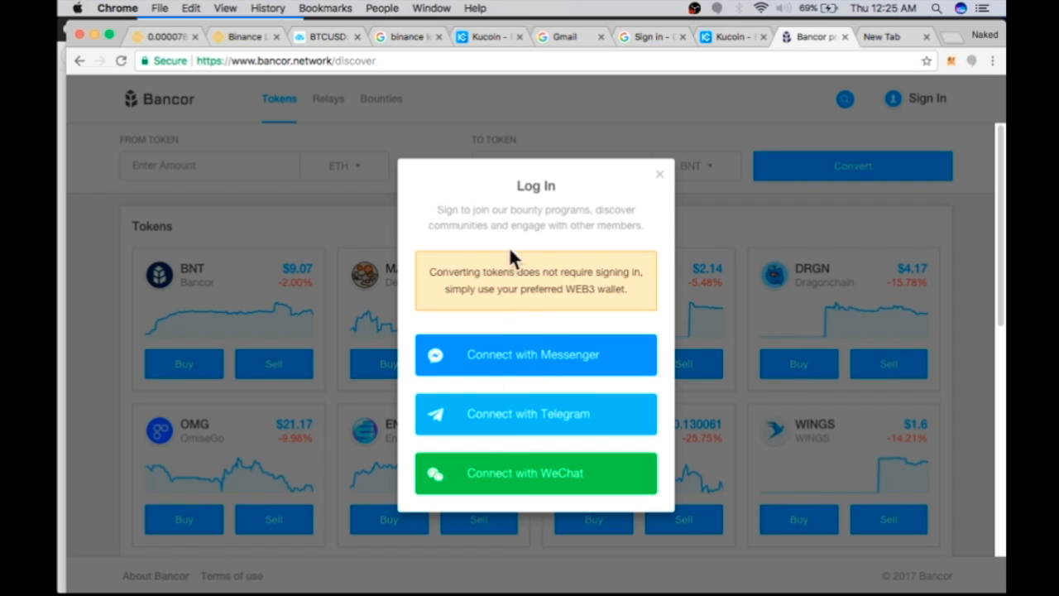
{"action": "mouse_move", "coordinate": [605, 245]}
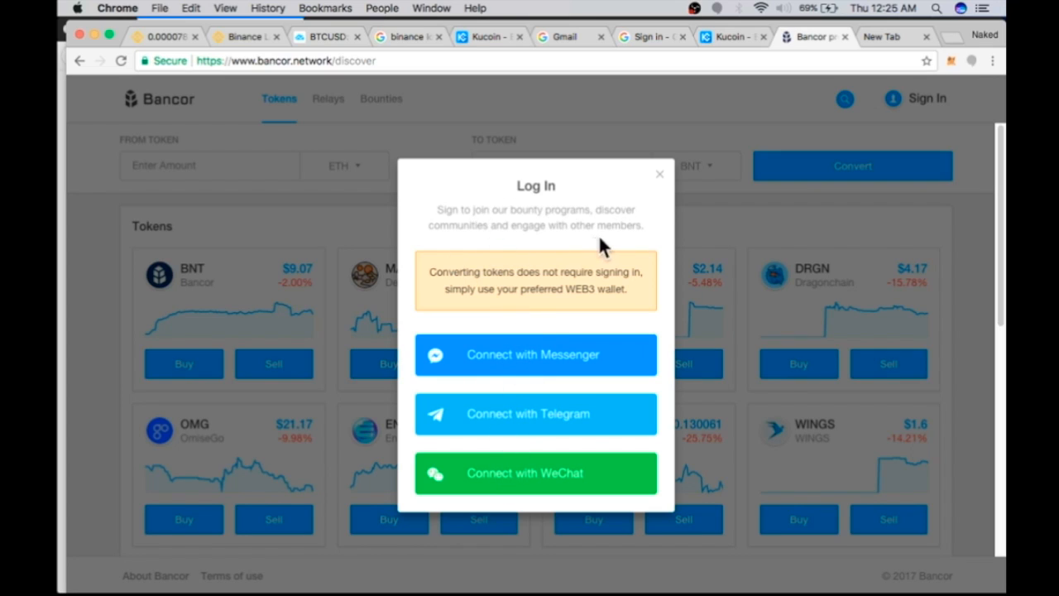
{"action": "left_click", "coordinate": [659, 174]}
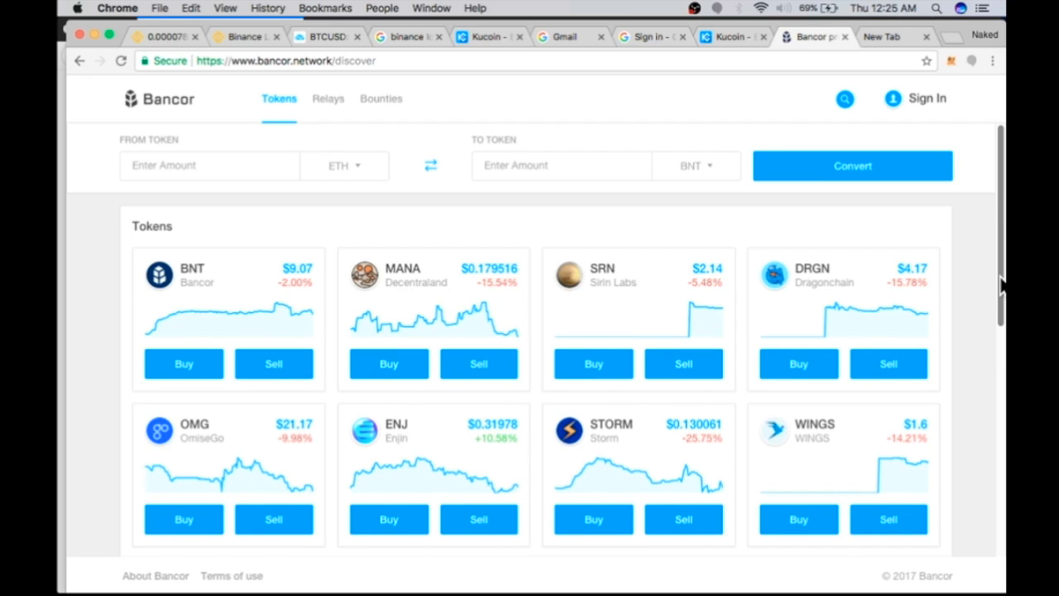
Step: Start a purchase of KIN tokens from the token list
{"action": "scroll", "scroll_direction": "down", "scroll_amount": 3}
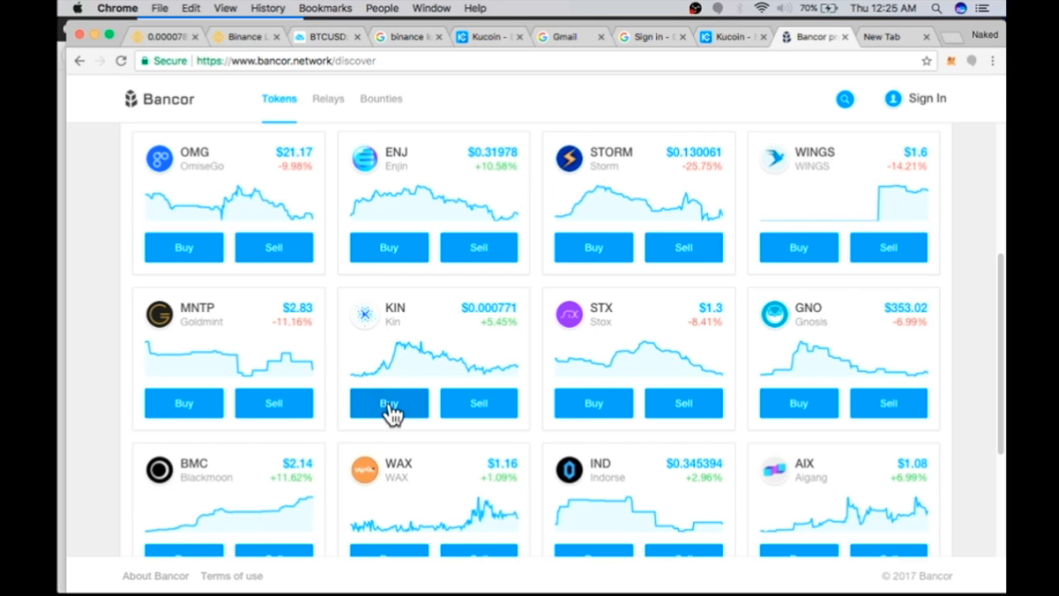
{"action": "left_click", "coordinate": [389, 404]}
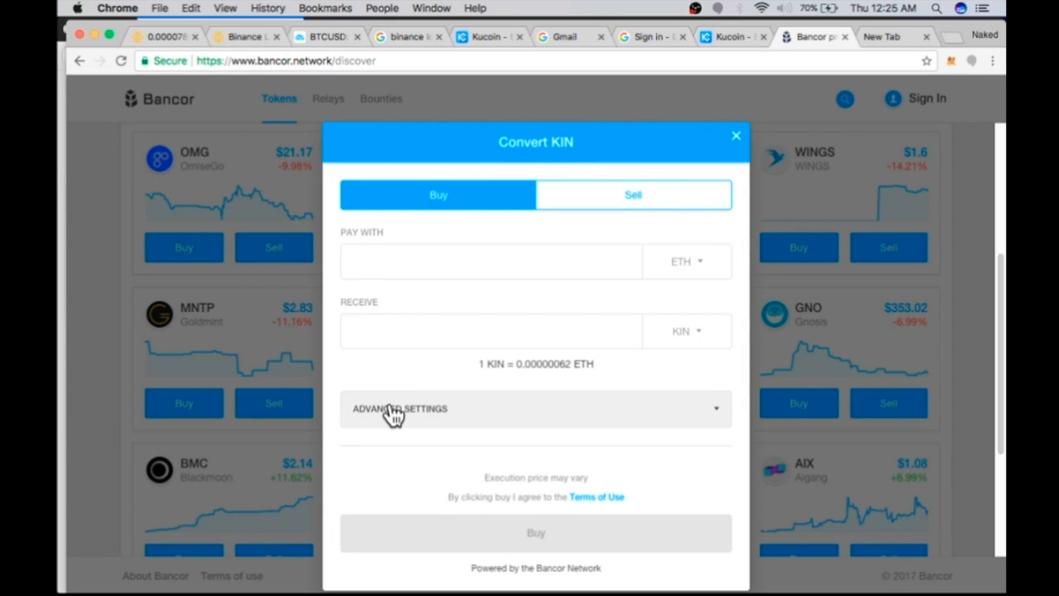
Step: Check the wallet's exact available ETH balance in MetaMask
{"action": "left_click", "coordinate": [950, 61]}
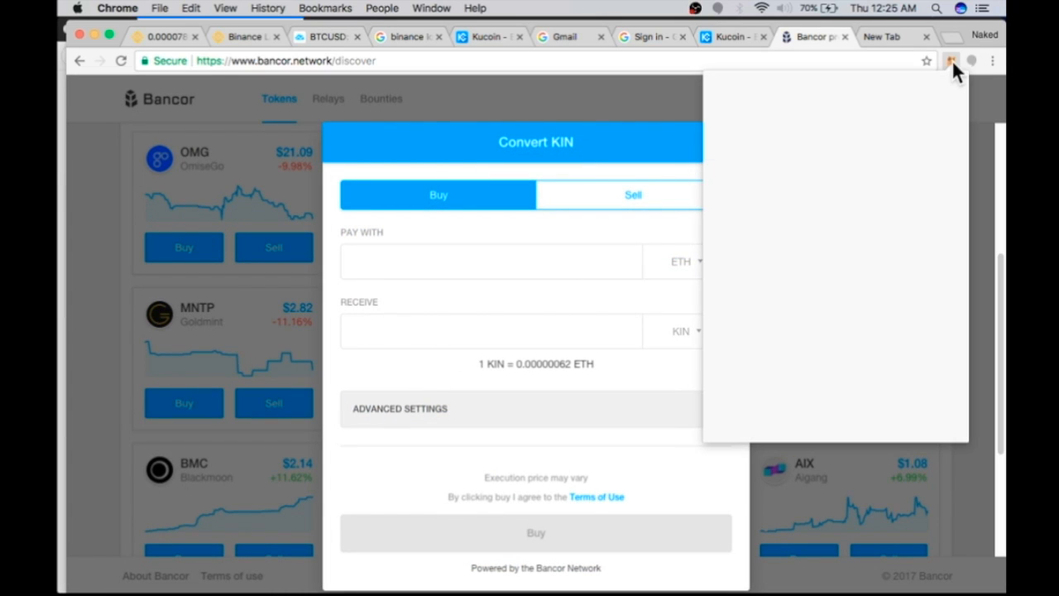
{"action": "left_click", "coordinate": [952, 63]}
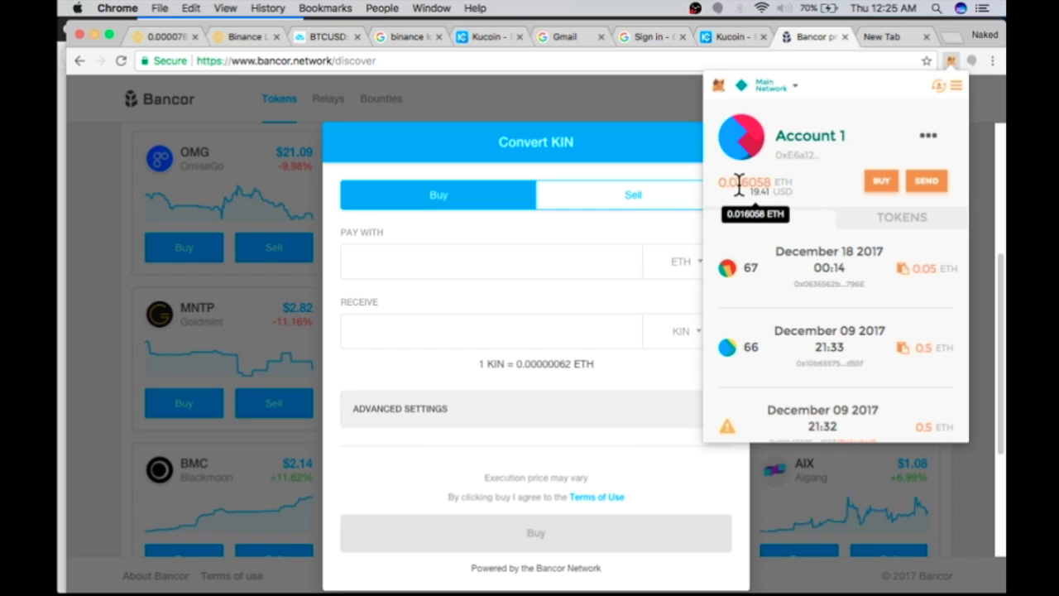
{"action": "left_click", "coordinate": [950, 61]}
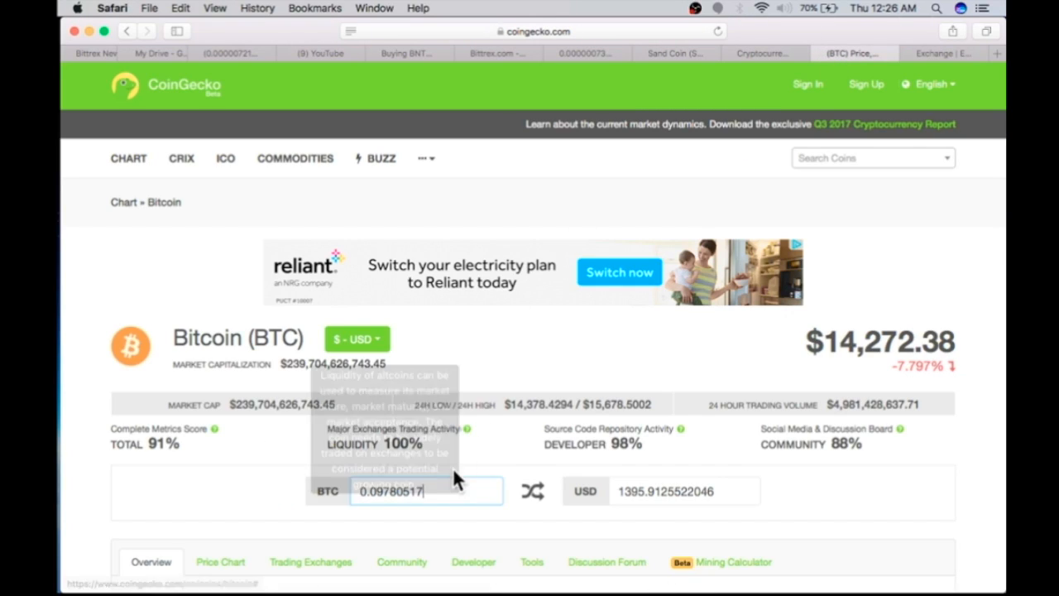
Step: Search CoinGecko for 'eth' and go to the Ethereum page
{"action": "left_click", "coordinate": [869, 159]}
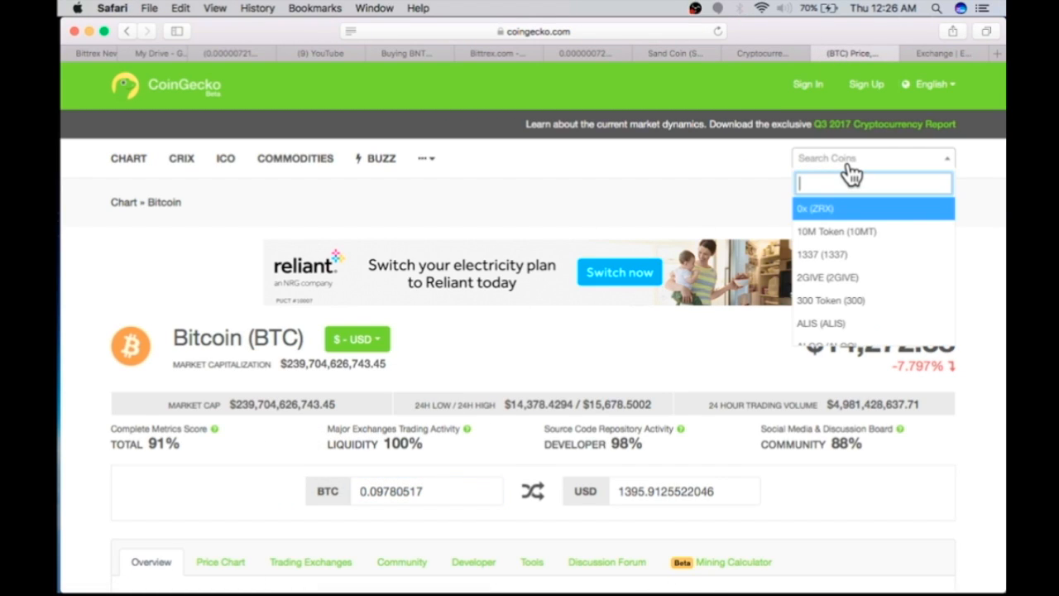
{"action": "type", "text": "eth"}
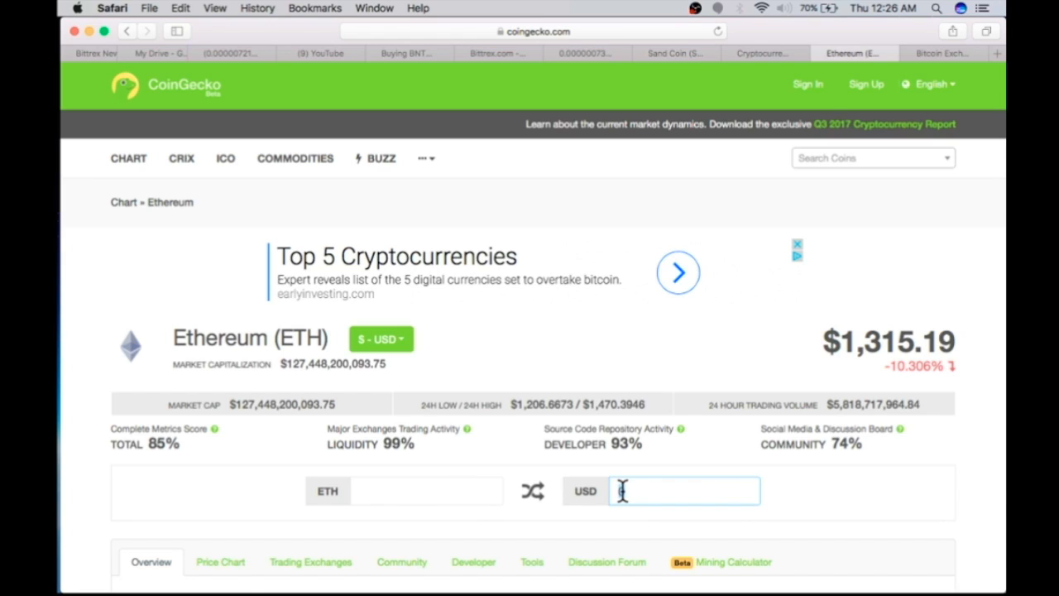
Step: Convert 10 USD to about 0.0076 ETH and copy the ETH amount
{"action": "type", "text": "10"}
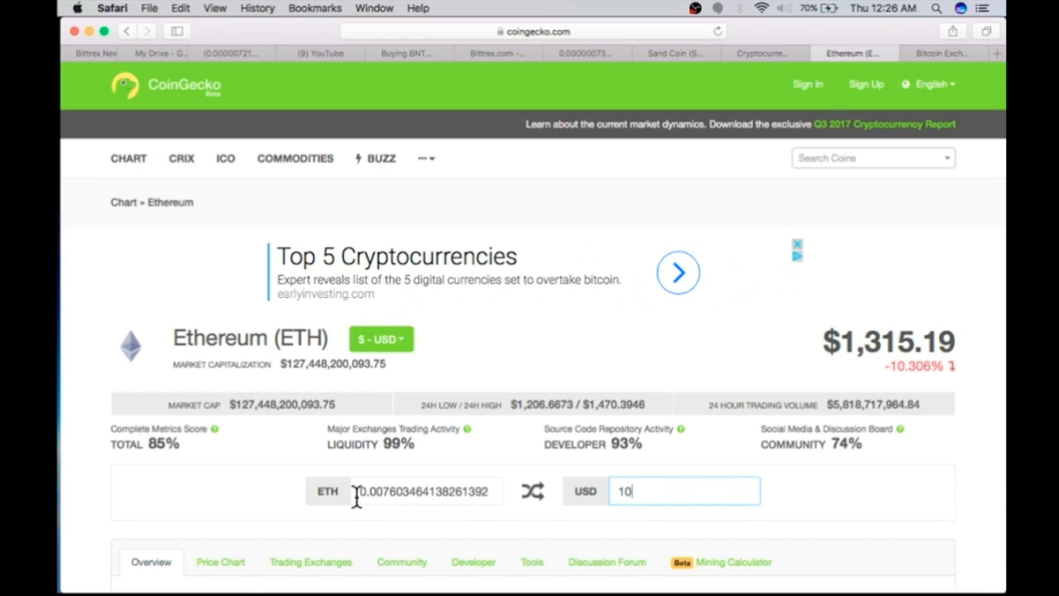
{"action": "left_click", "coordinate": [384, 490]}
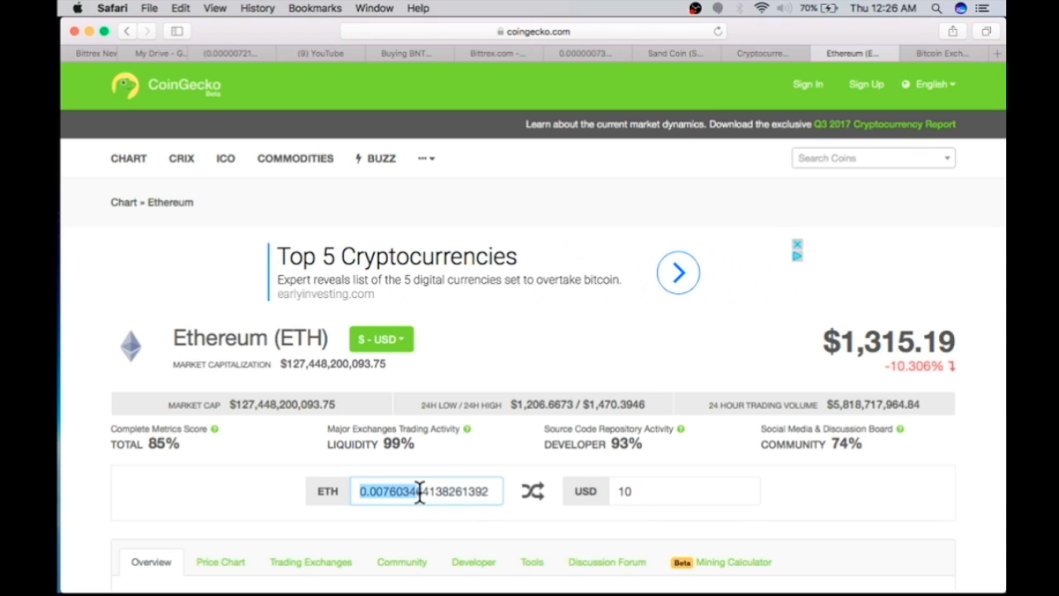
{"action": "right_click", "coordinate": [420, 491]}
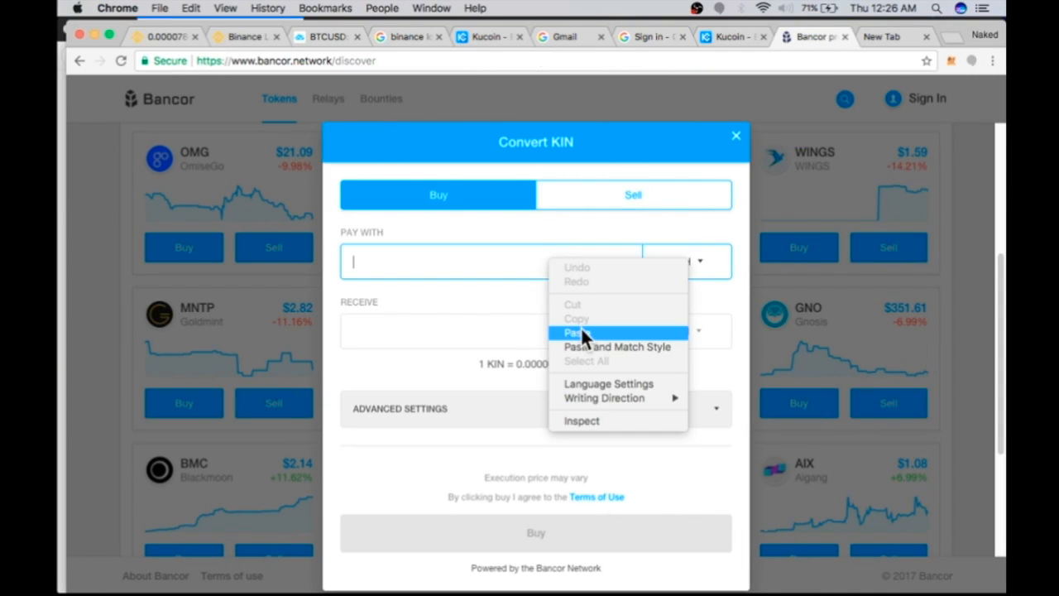
{"action": "left_click", "coordinate": [573, 331]}
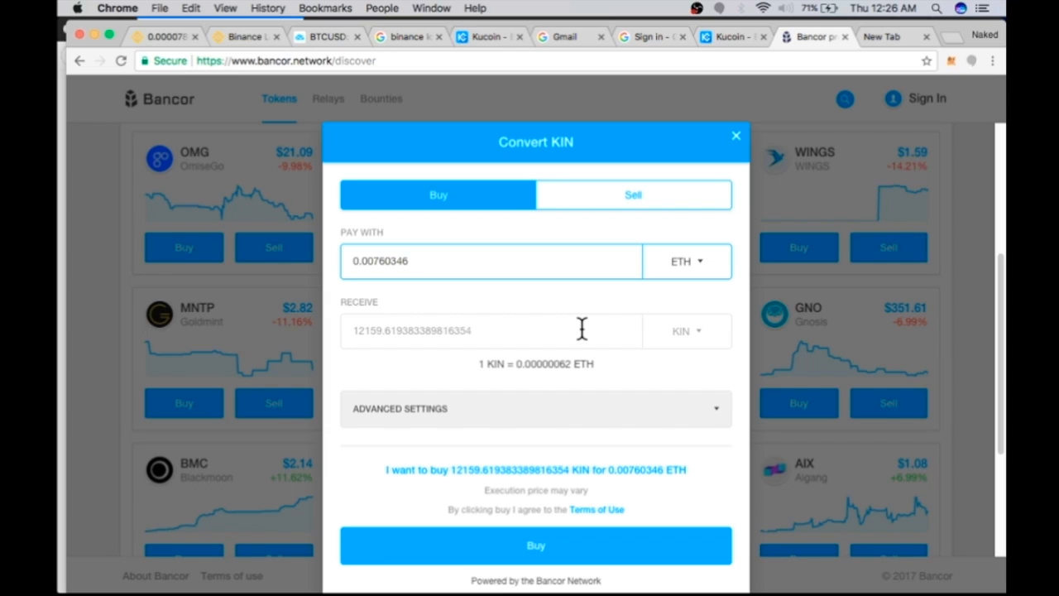
{"action": "mouse_move", "coordinate": [387, 490]}
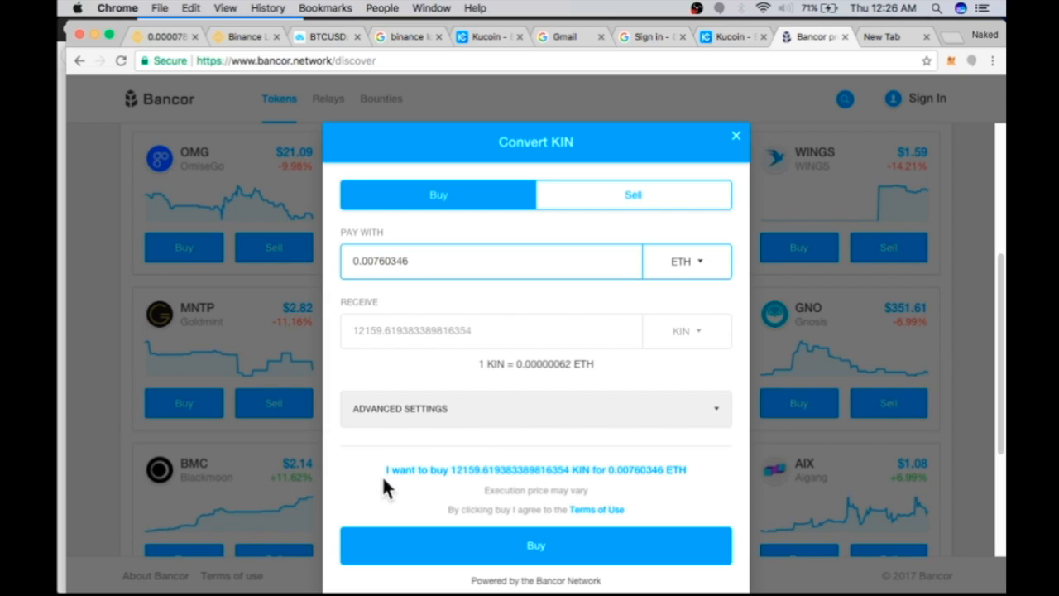
{"action": "mouse_move", "coordinate": [442, 494]}
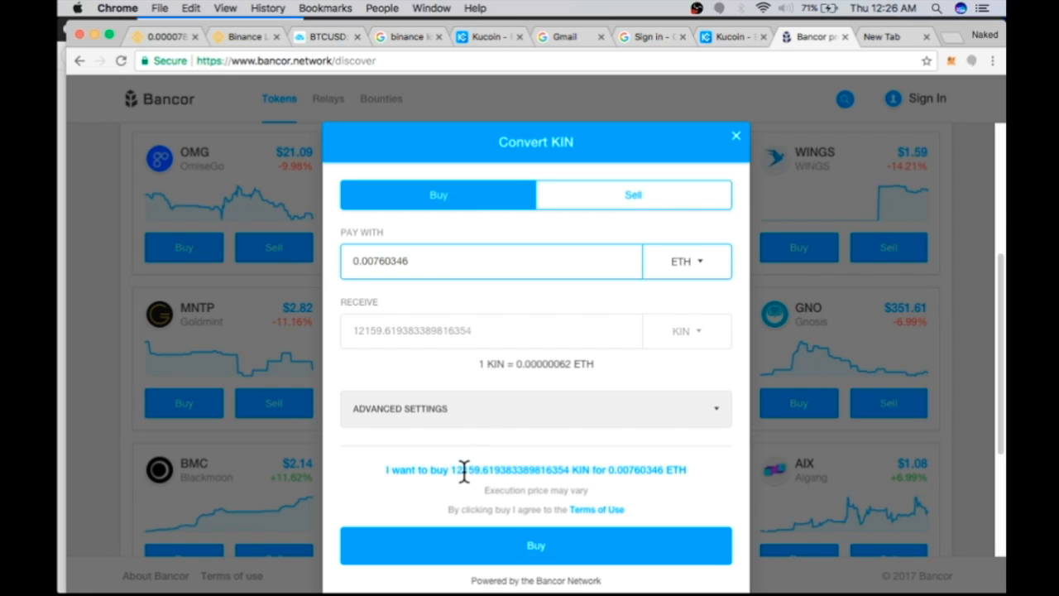
{"action": "mouse_move", "coordinate": [474, 474]}
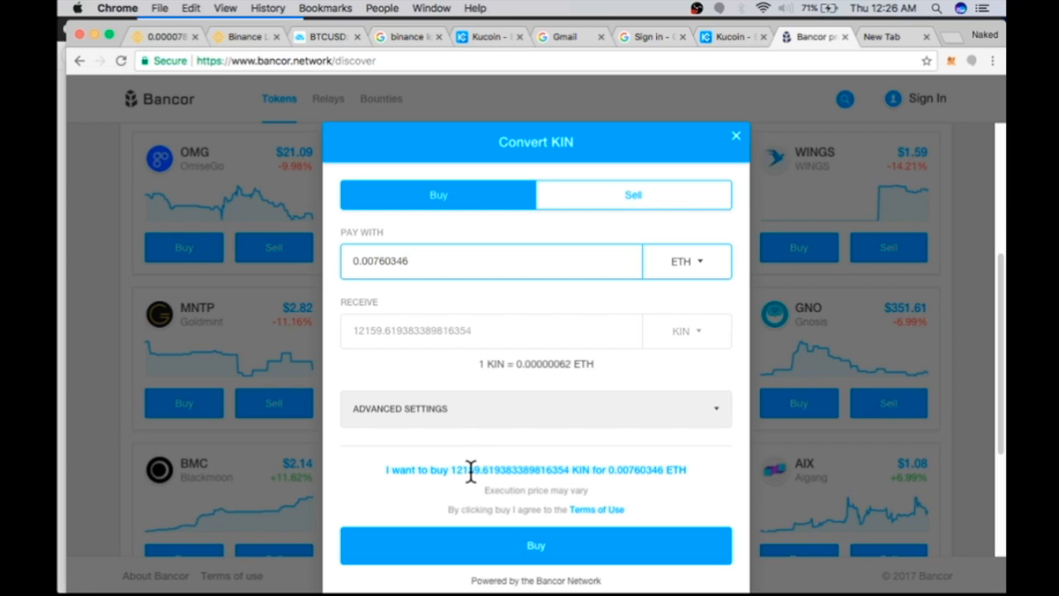
{"action": "mouse_move", "coordinate": [457, 471]}
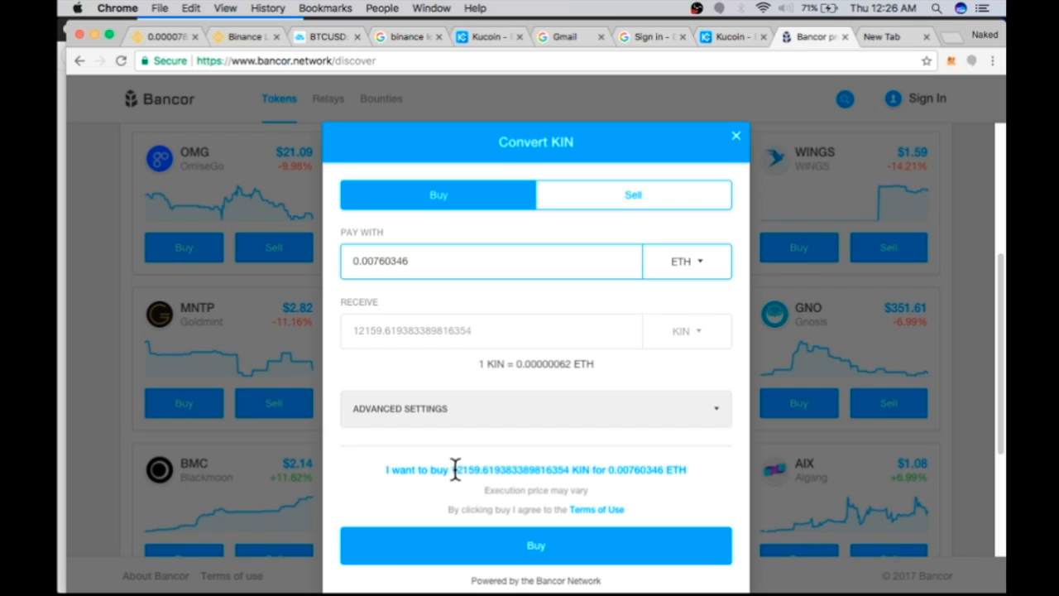
{"action": "mouse_move", "coordinate": [470, 470]}
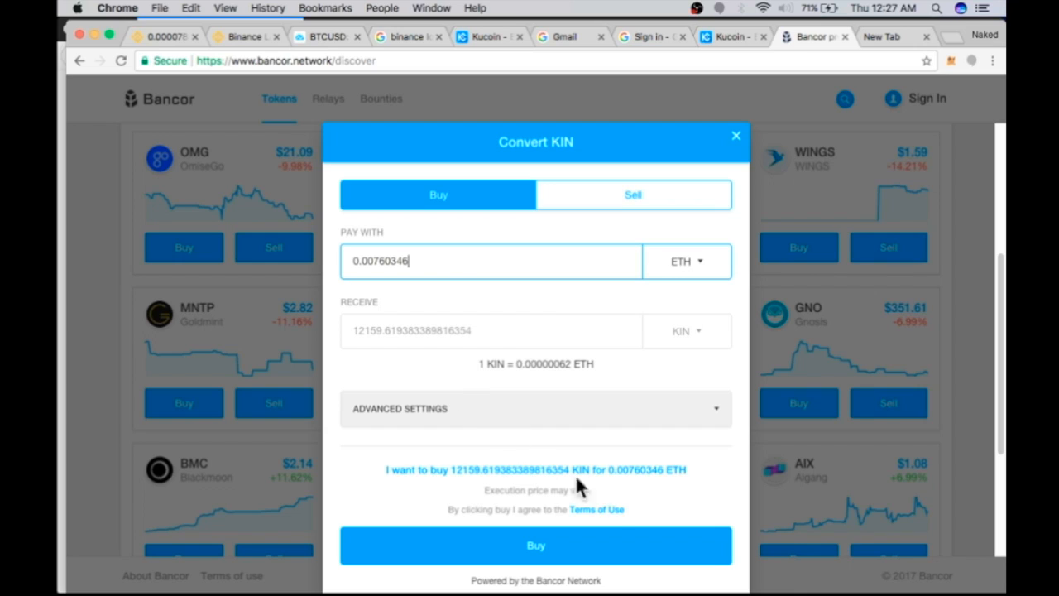
{"action": "mouse_move", "coordinate": [540, 551]}
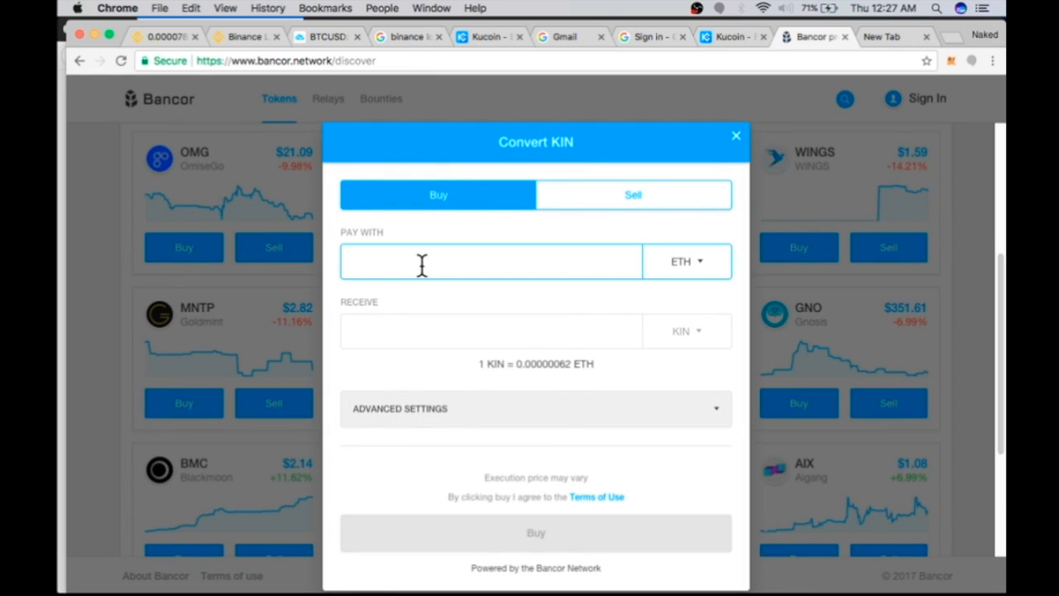
{"action": "type", "text": "0.00760346"}
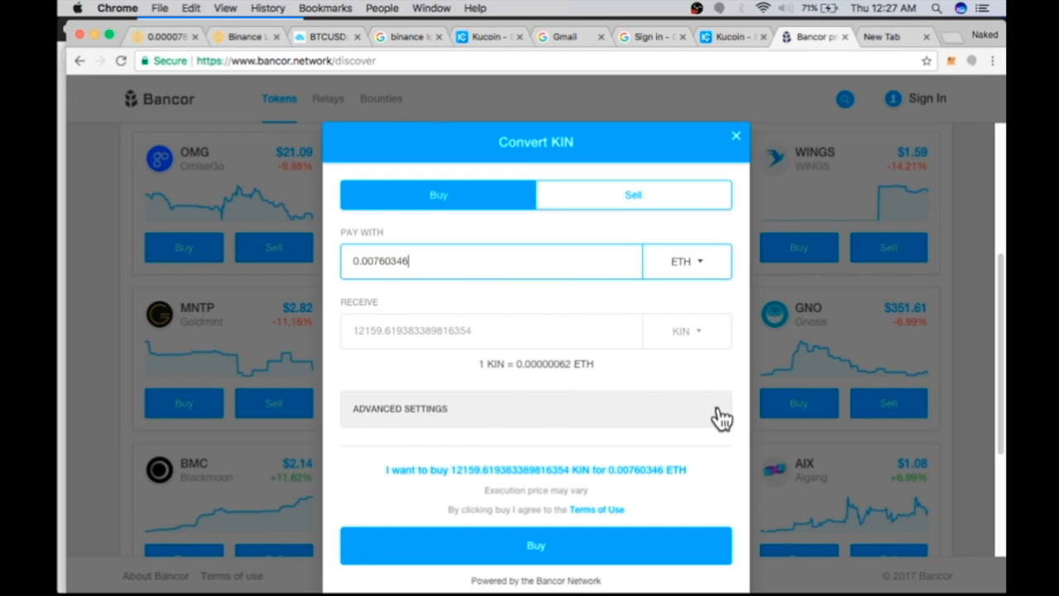
{"action": "left_click", "coordinate": [397, 409]}
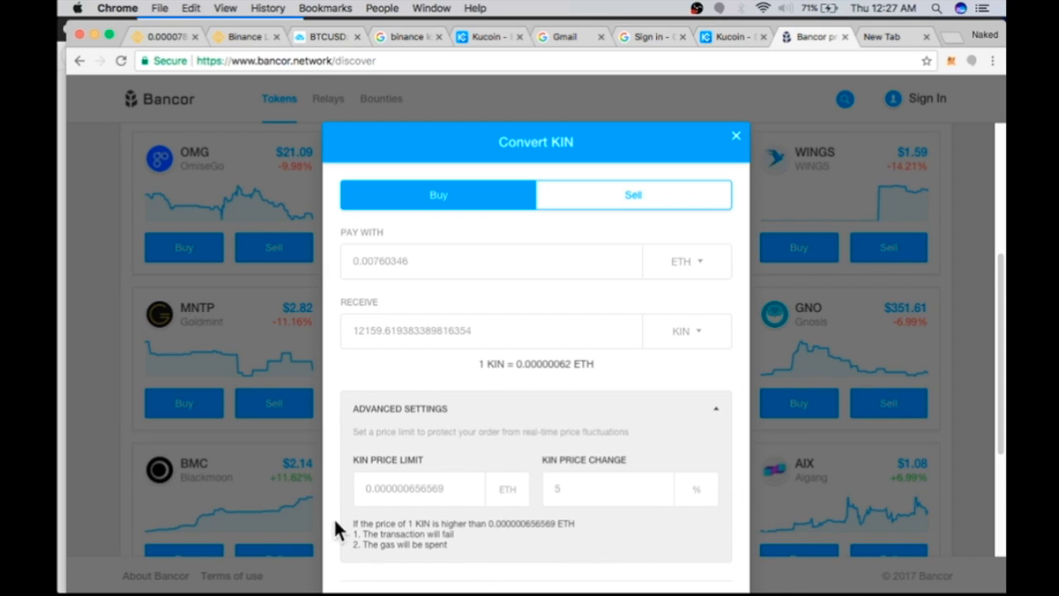
{"action": "mouse_move", "coordinate": [438, 374]}
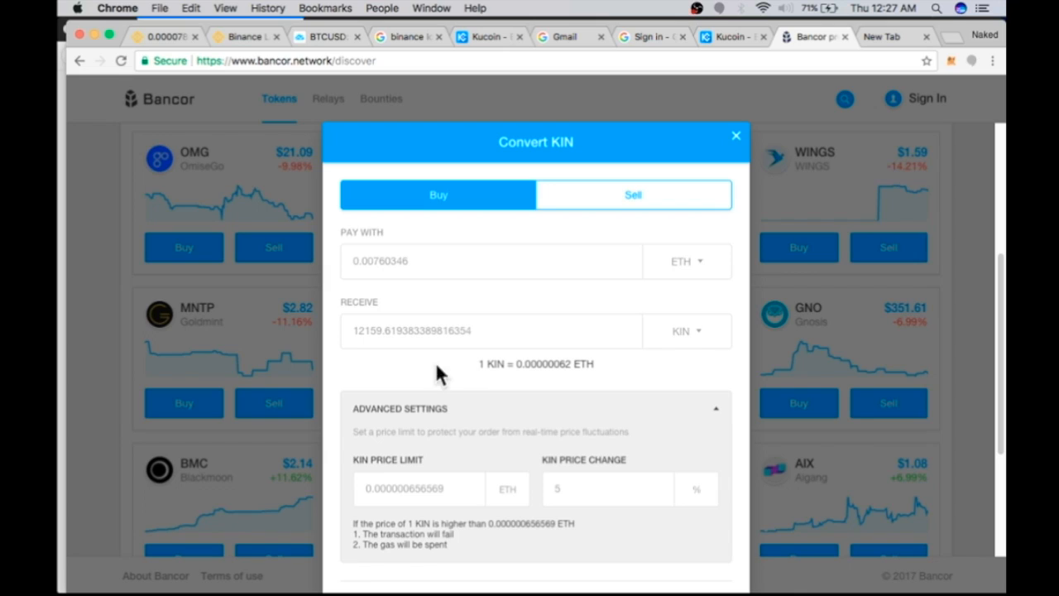
{"action": "mouse_move", "coordinate": [722, 414]}
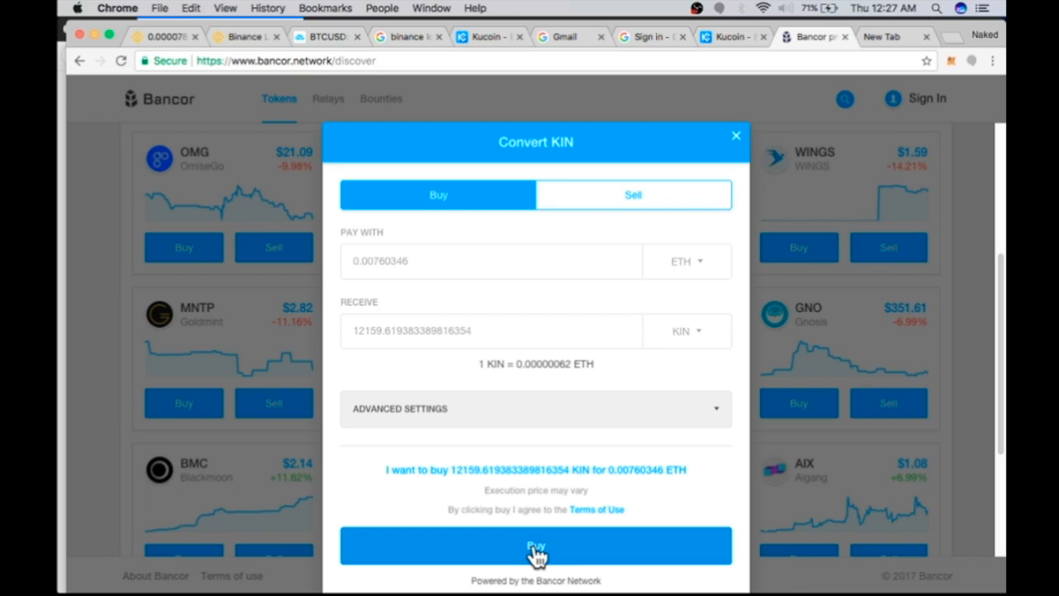
Step: Submit the KIN order for a gas estimate of 130 GWEI and select the cost figure
{"action": "left_click", "coordinate": [535, 546]}
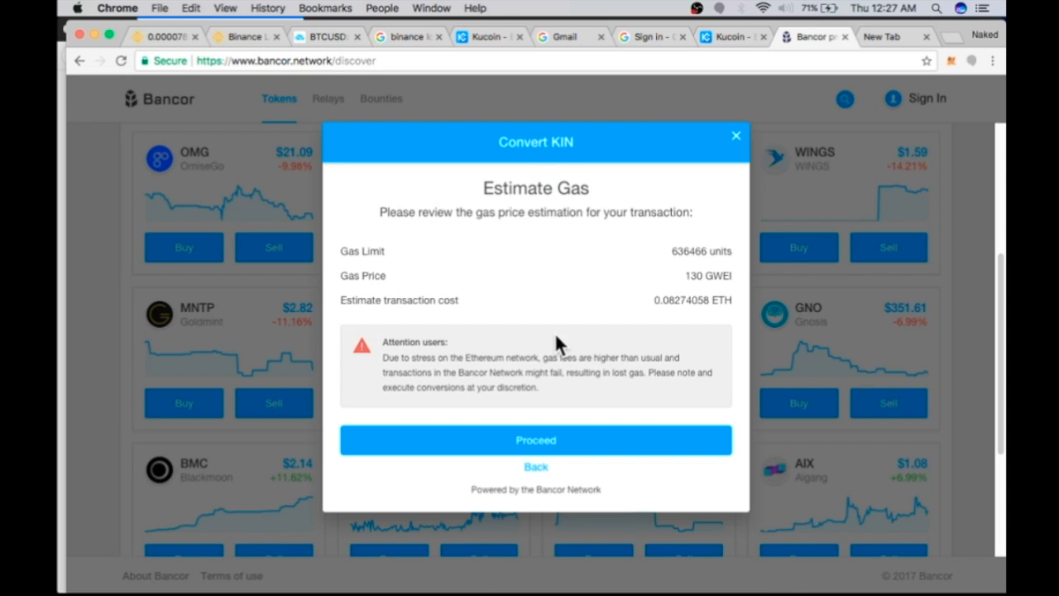
{"action": "mouse_move", "coordinate": [553, 279]}
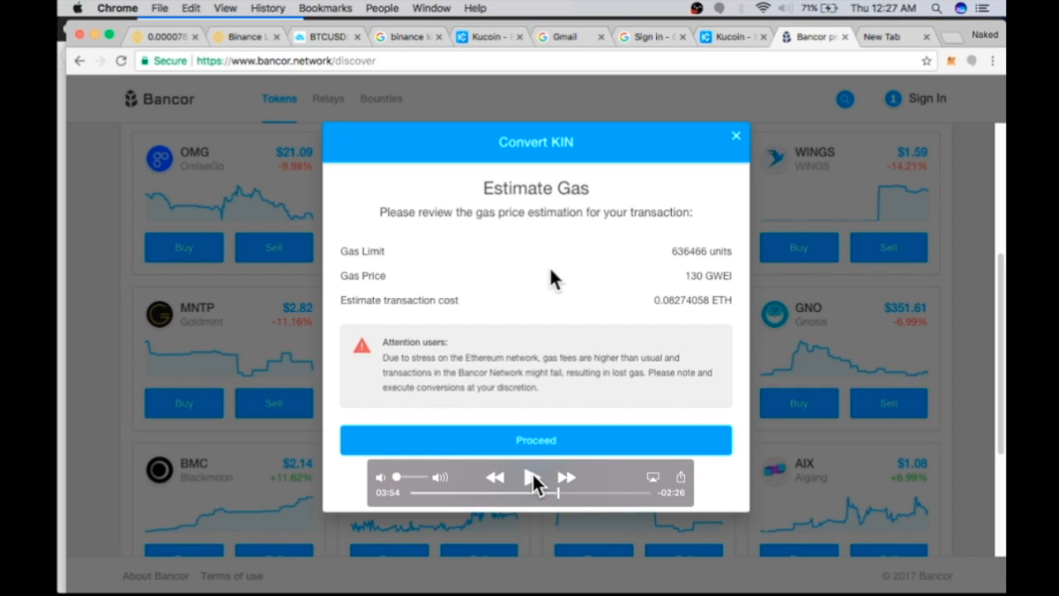
{"action": "mouse_move", "coordinate": [361, 291]}
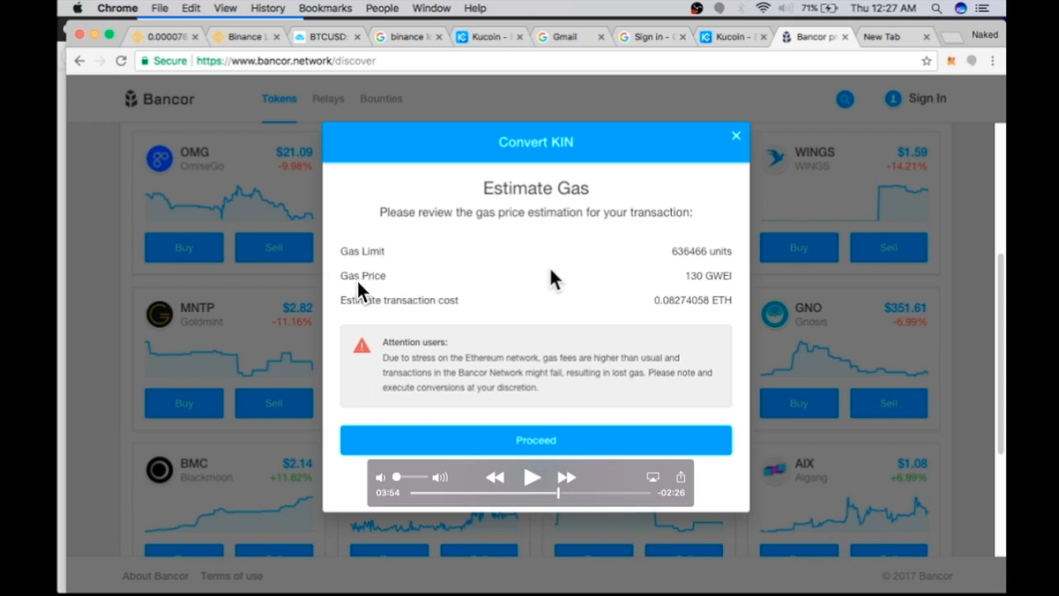
{"action": "mouse_move", "coordinate": [614, 374]}
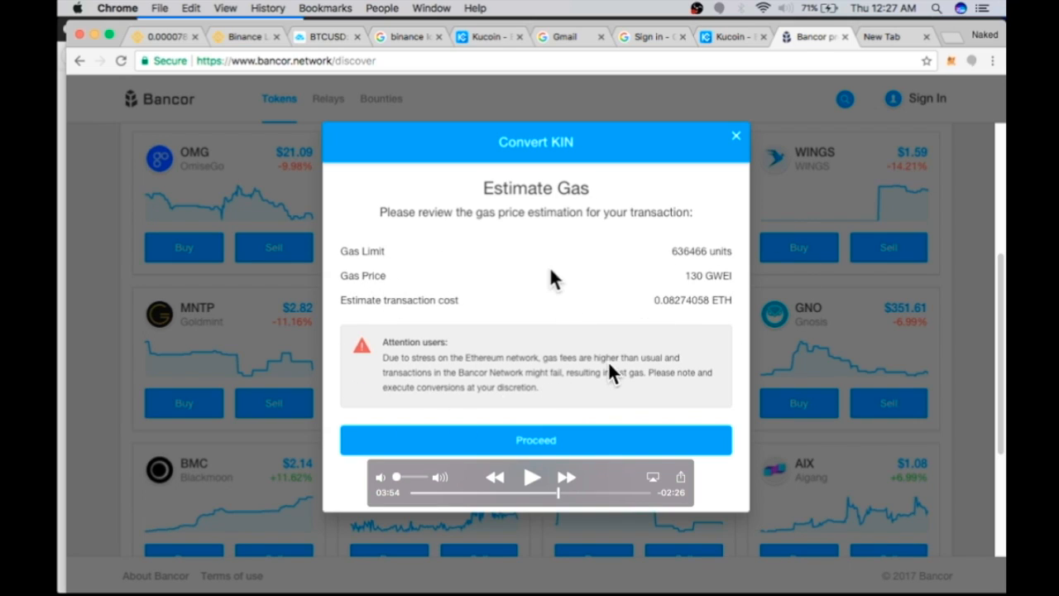
{"action": "left_click", "coordinate": [530, 477]}
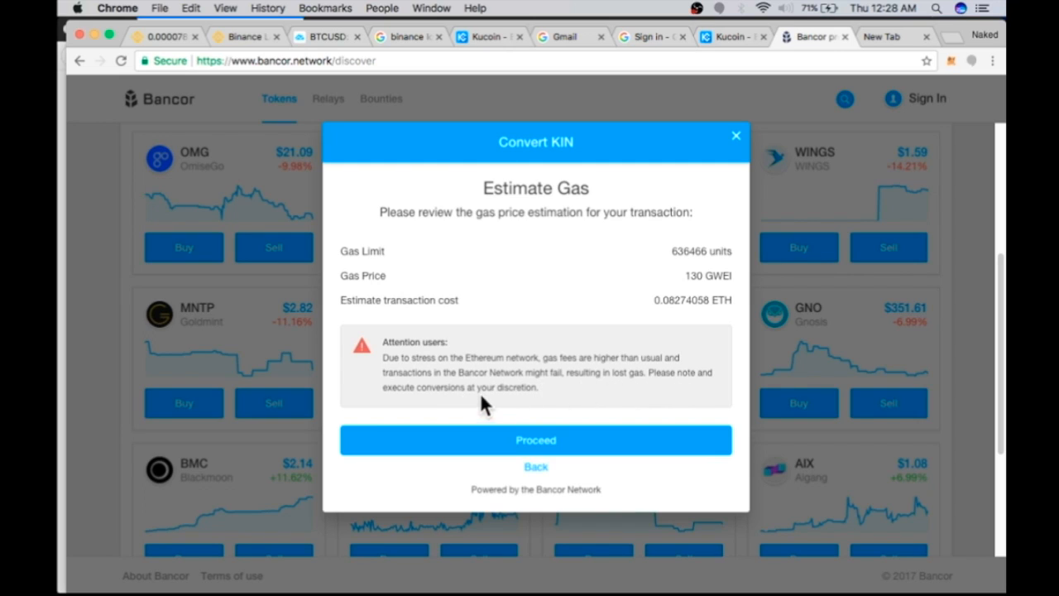
{"action": "mouse_move", "coordinate": [616, 296]}
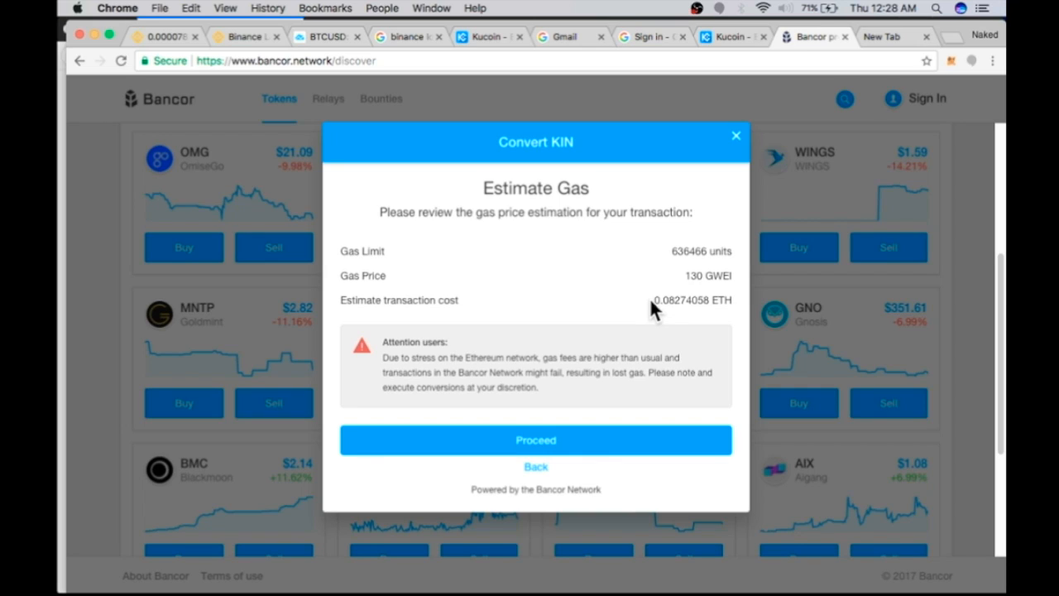
{"action": "double_click", "coordinate": [685, 302]}
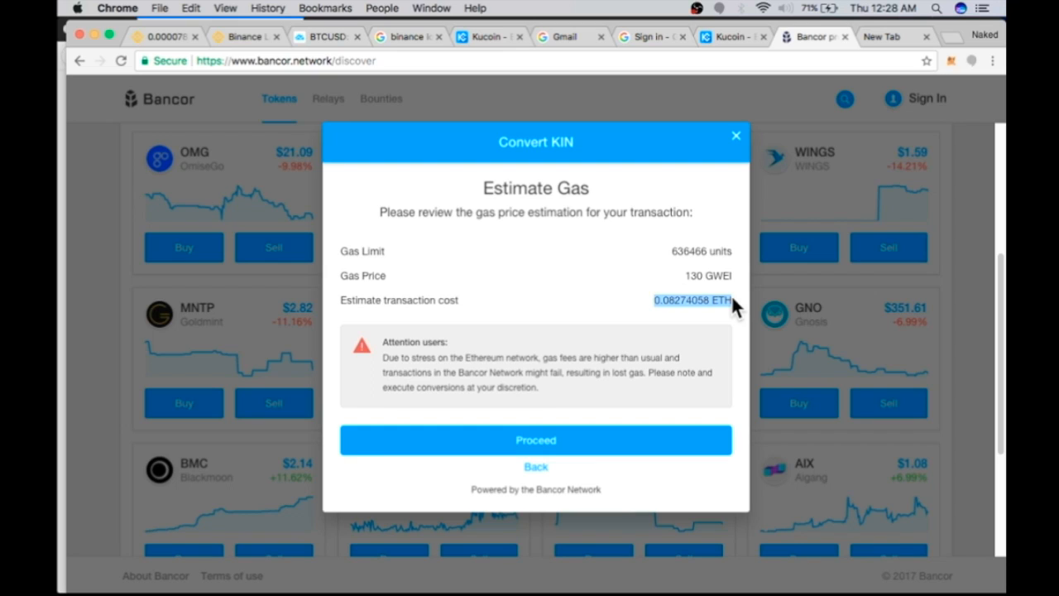
{"action": "mouse_move", "coordinate": [687, 175]}
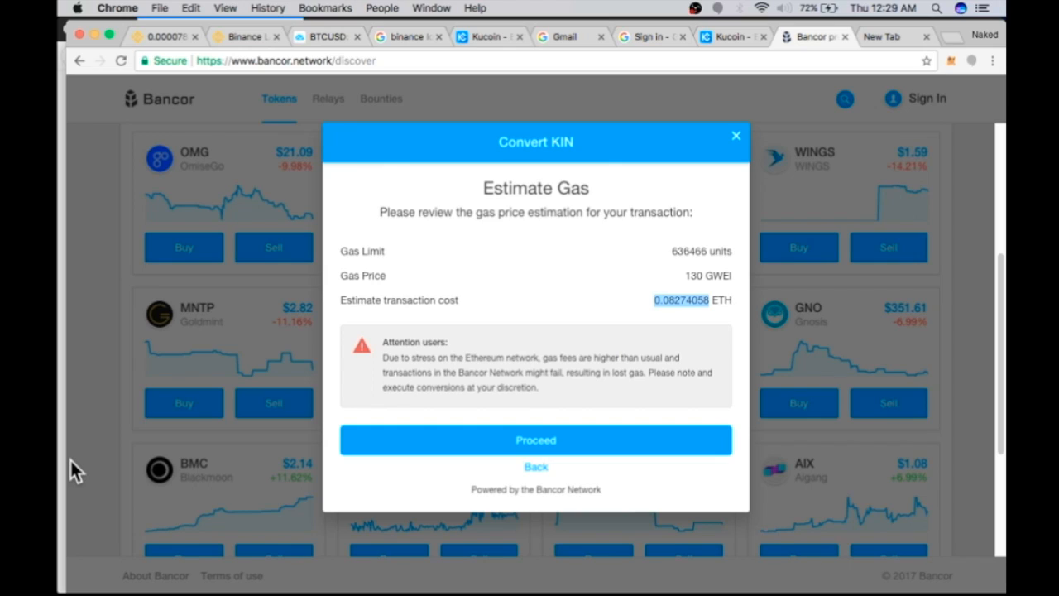
{"action": "mouse_move", "coordinate": [448, 417]}
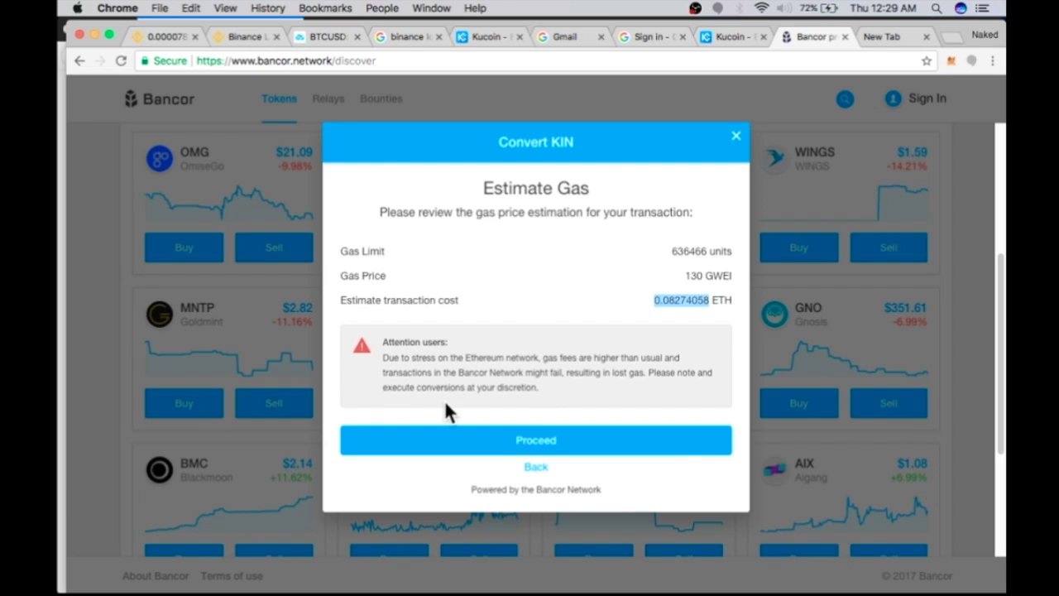
{"action": "mouse_move", "coordinate": [427, 304]}
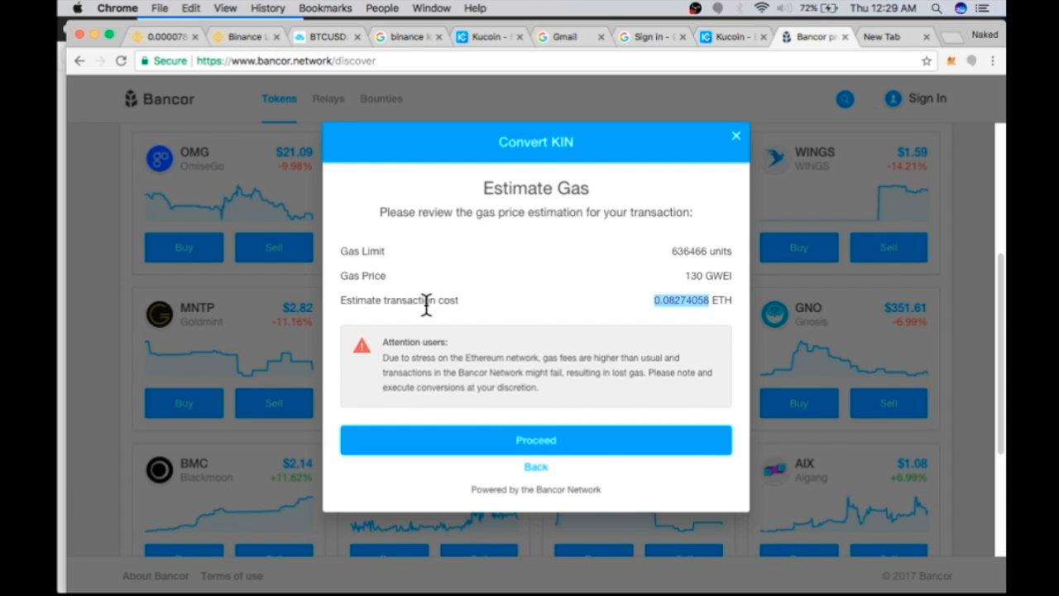
{"action": "mouse_move", "coordinate": [613, 291]}
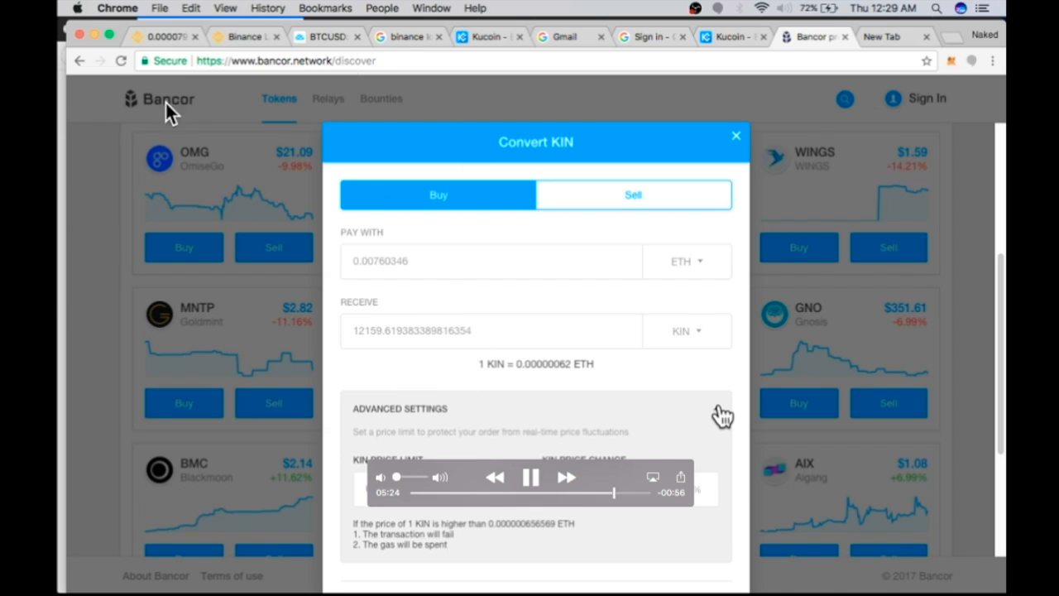
{"action": "mouse_move", "coordinate": [921, 507]}
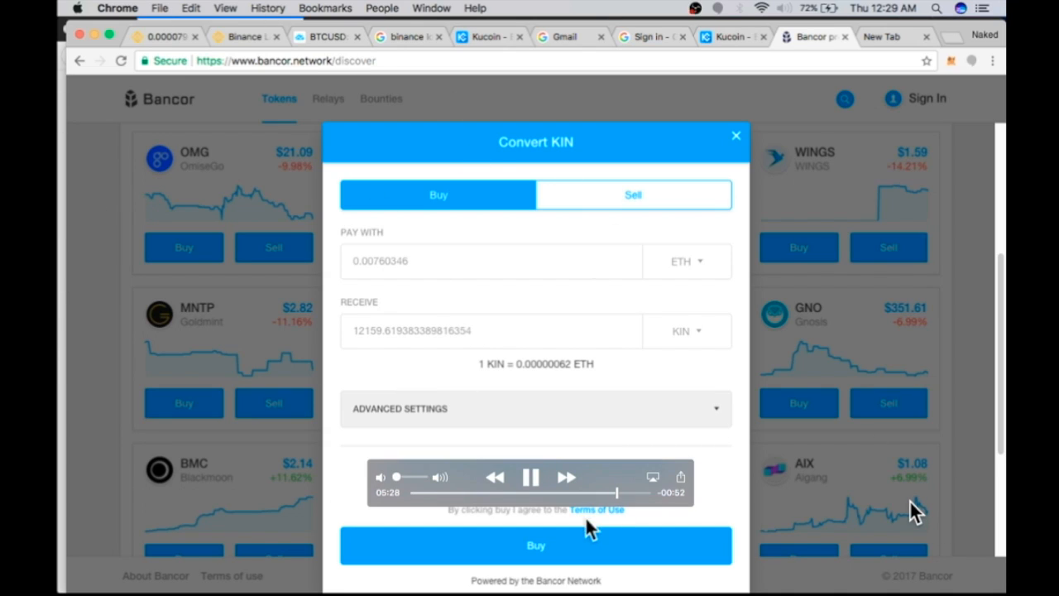
Step: Back out of the Estimate Gas dialog to the Convert KIN form
{"action": "left_click", "coordinate": [536, 546]}
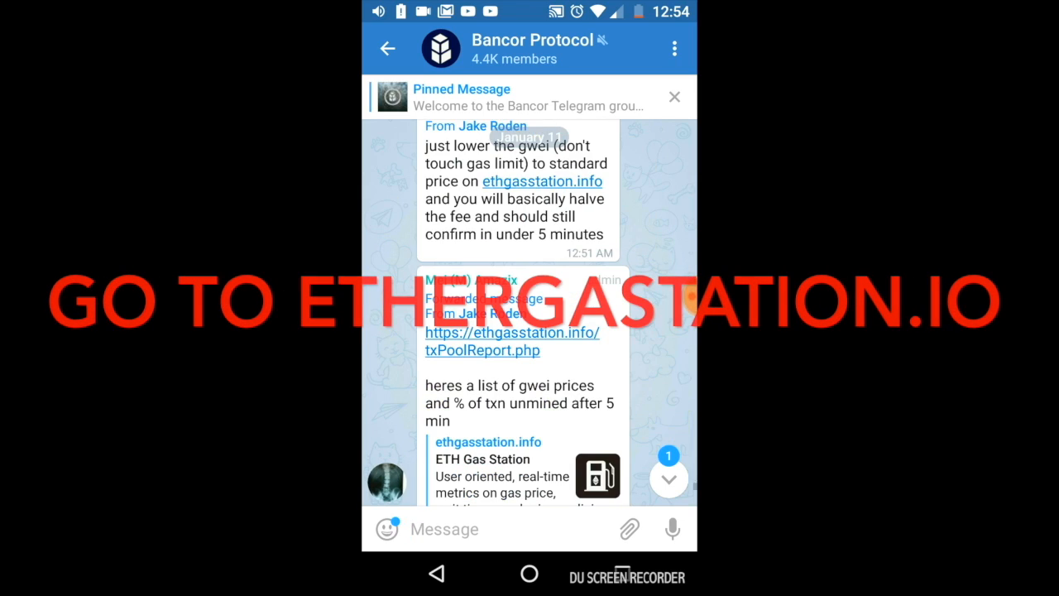
Step: View the Bancor Protocol Telegram group's pinned advice to lower gwei per ethgasstation.info
{"action": "left_click", "coordinate": [543, 181]}
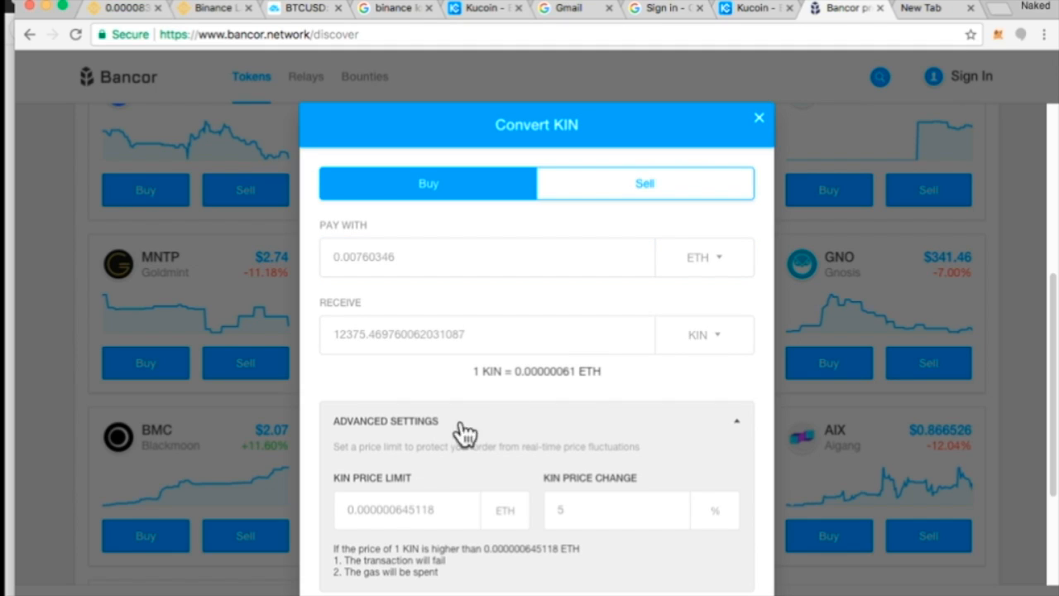
{"action": "mouse_move", "coordinate": [642, 467]}
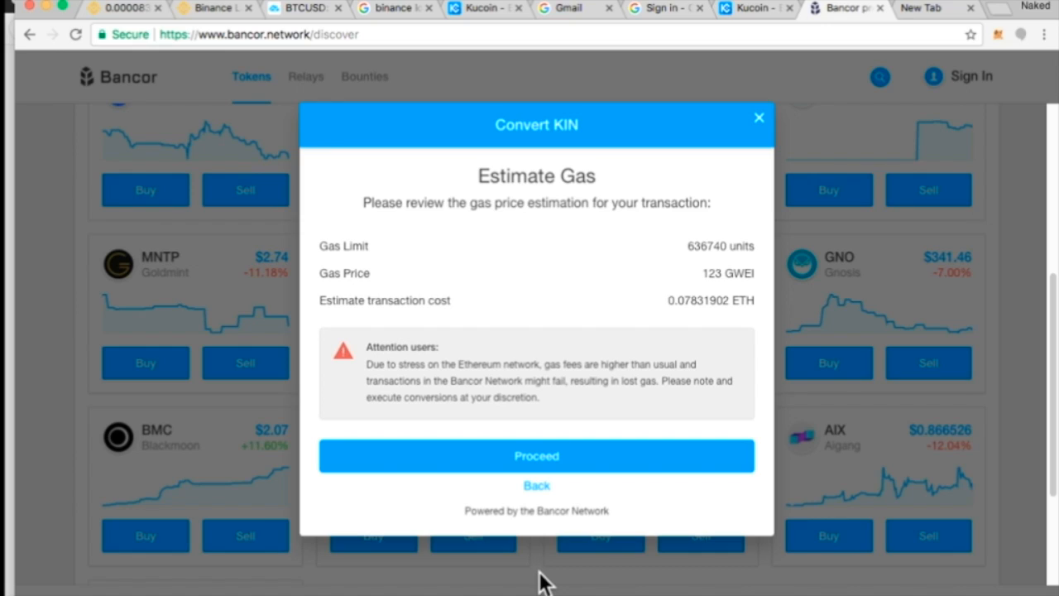
{"action": "mouse_move", "coordinate": [562, 288]}
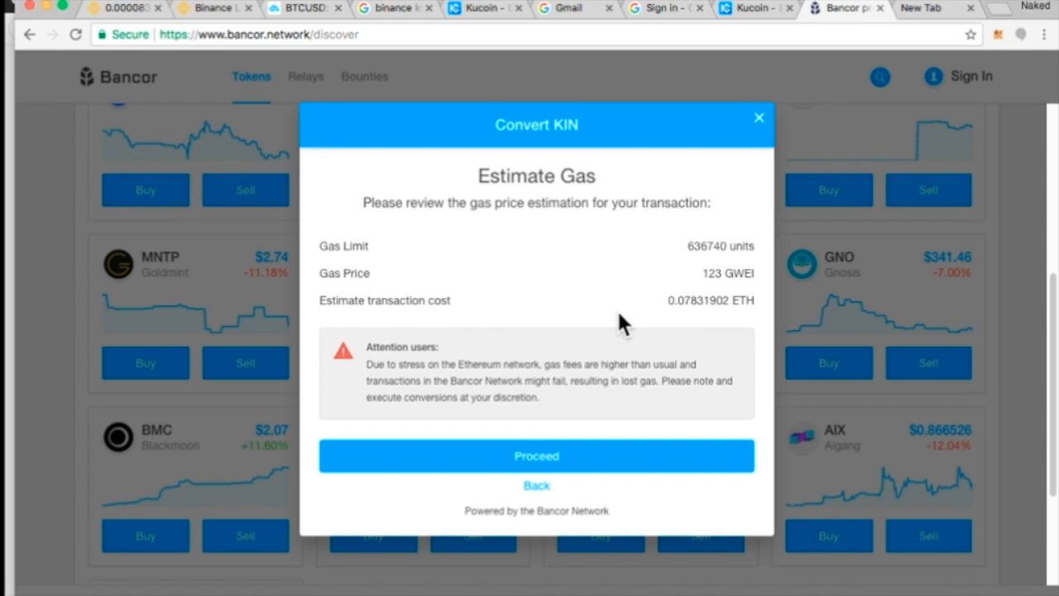
{"action": "mouse_move", "coordinate": [617, 368]}
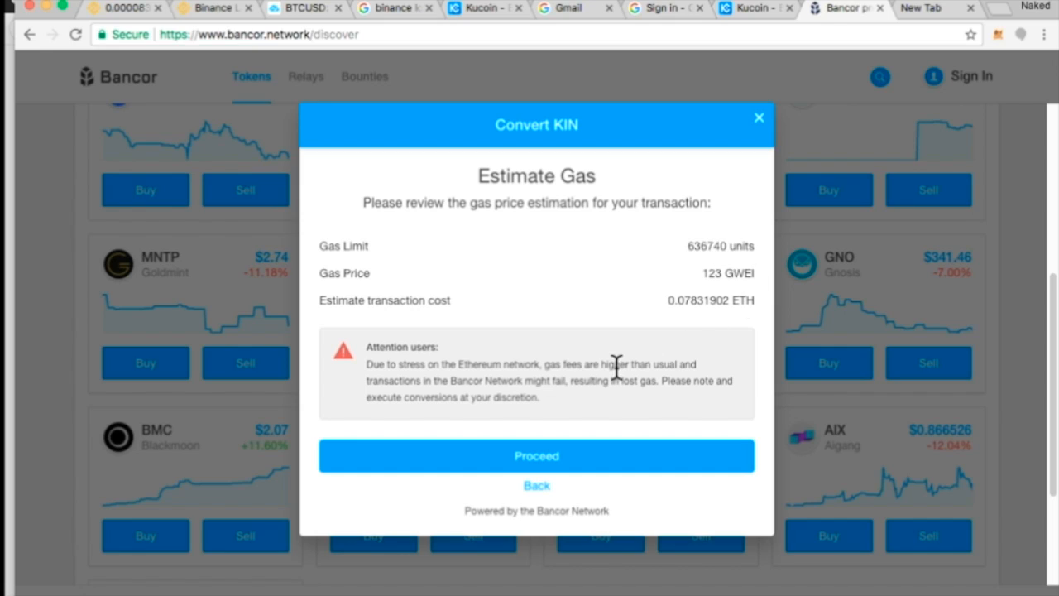
{"action": "mouse_move", "coordinate": [556, 467]}
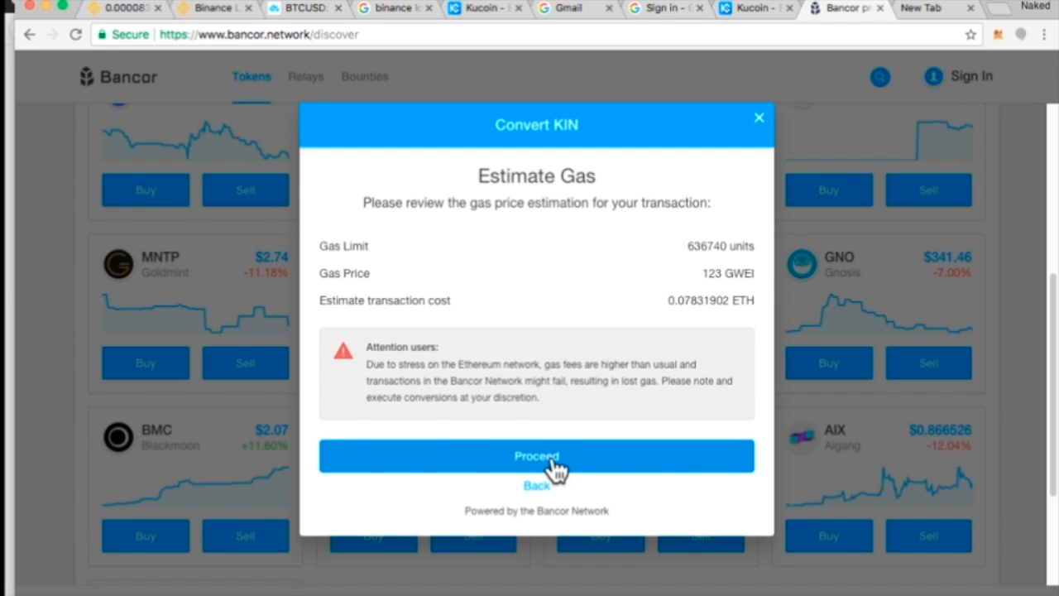
Step: Proceed with the KIN purchase at the 123 GWEI estimate, launching MetaMask
{"action": "left_click", "coordinate": [537, 457]}
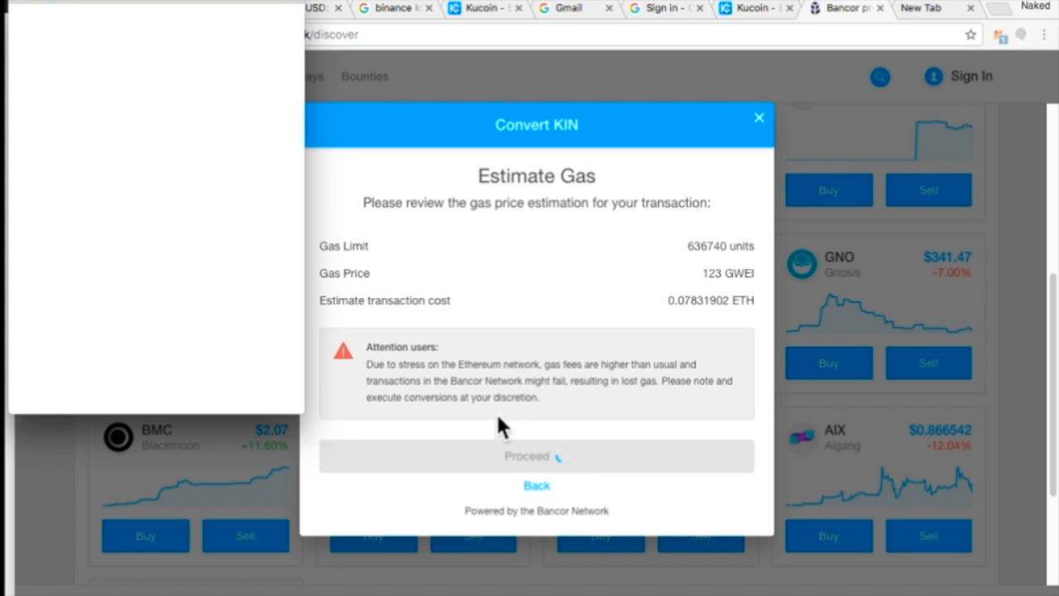
{"action": "mouse_move", "coordinate": [211, 273]}
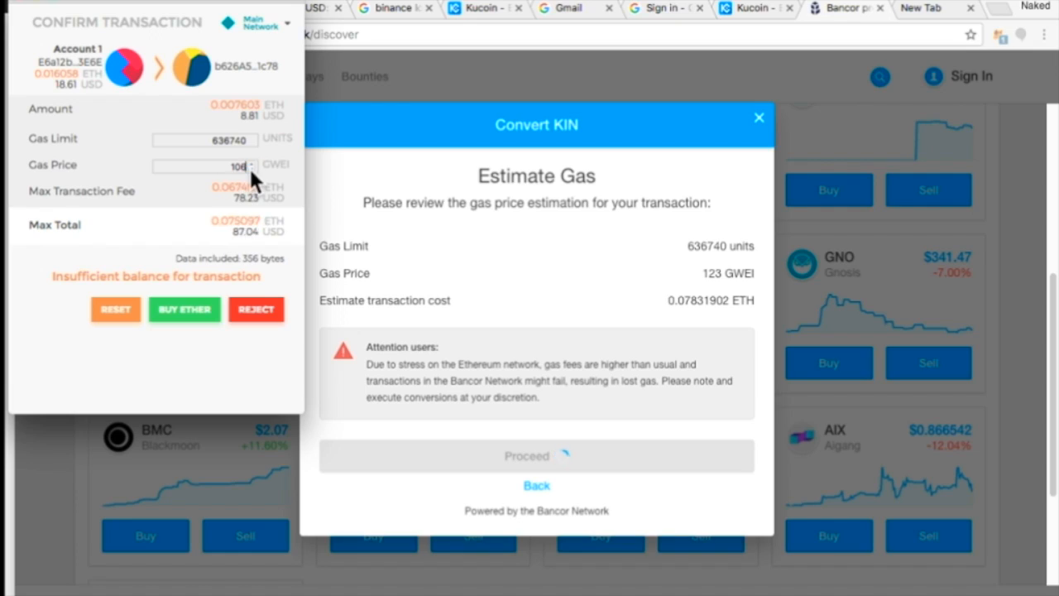
Step: Lower the MetaMask transaction's gas price down to 26 GWEI
{"action": "left_click", "coordinate": [252, 170]}
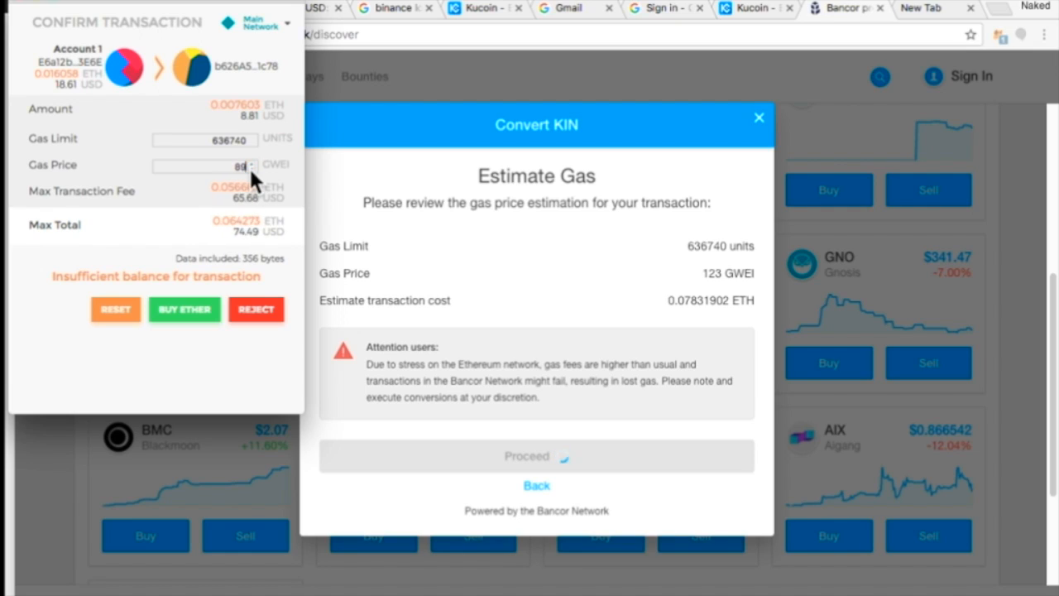
{"action": "left_click", "coordinate": [251, 169]}
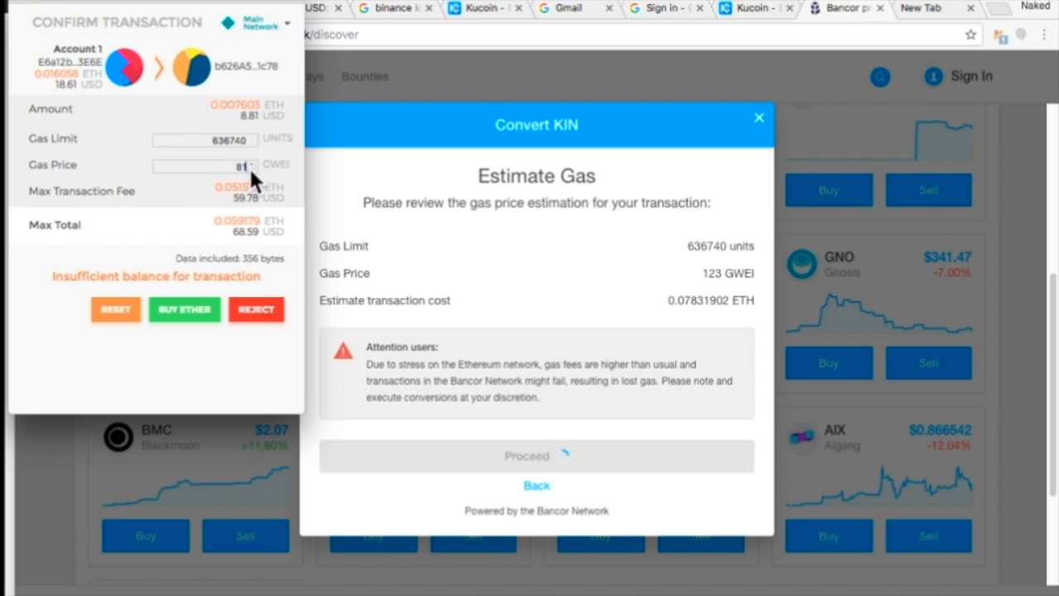
{"action": "left_click", "coordinate": [250, 166]}
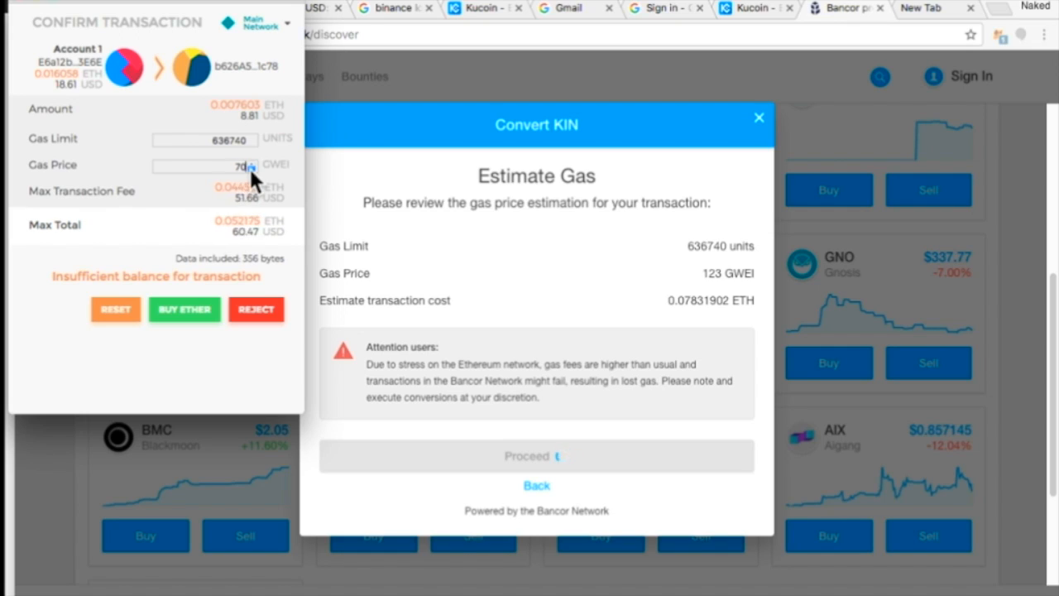
{"action": "left_click", "coordinate": [251, 169]}
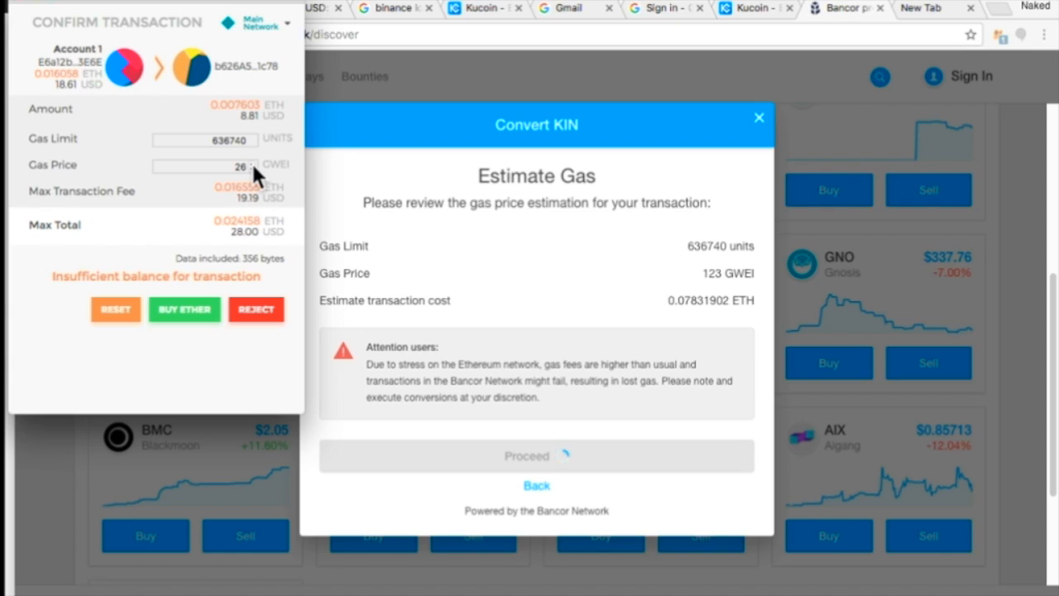
{"action": "mouse_move", "coordinate": [284, 261]}
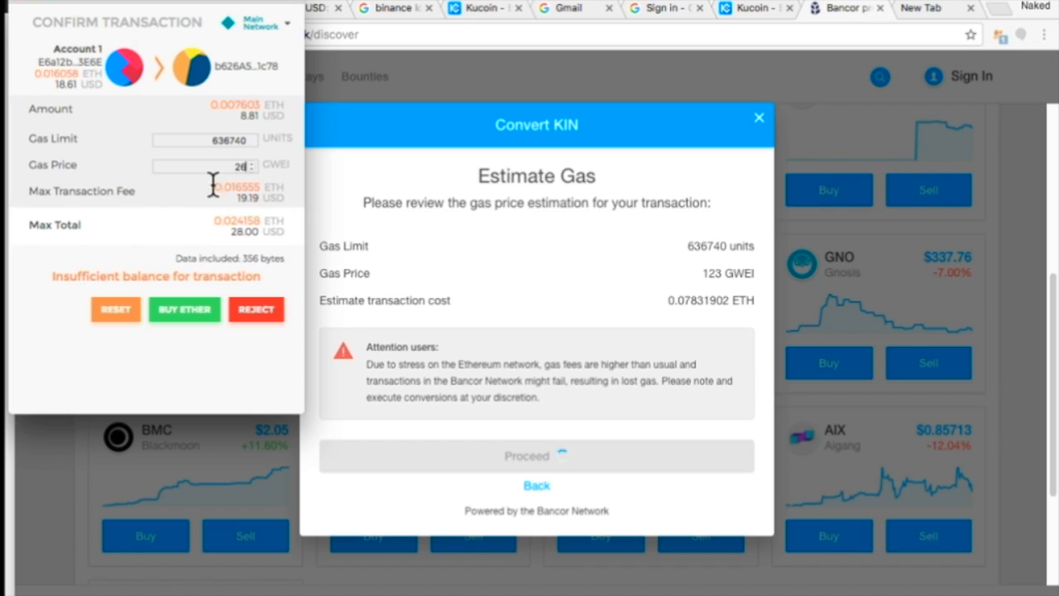
{"action": "mouse_move", "coordinate": [217, 214]}
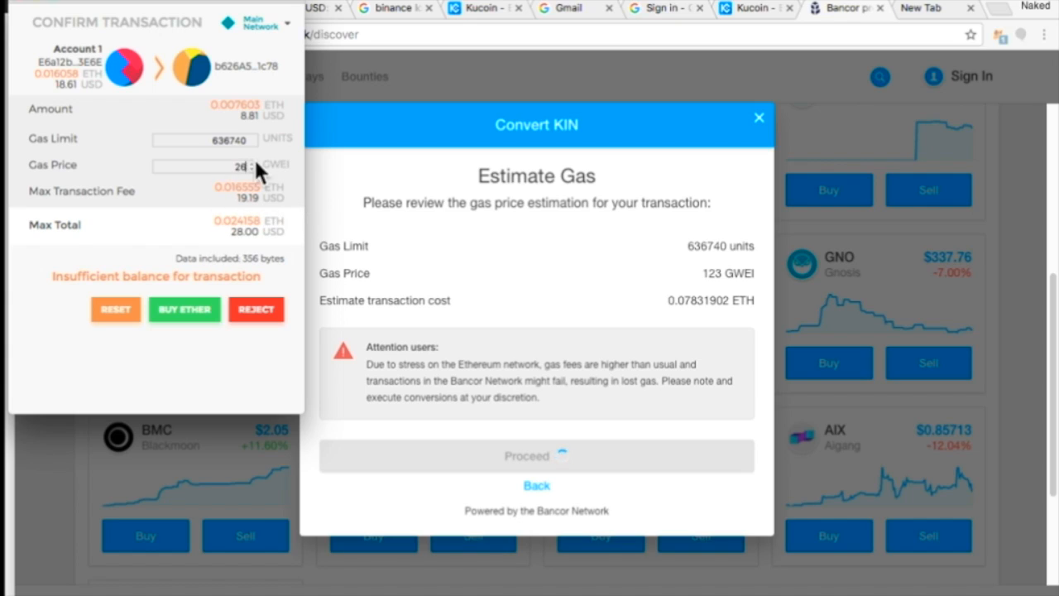
{"action": "mouse_move", "coordinate": [288, 218]}
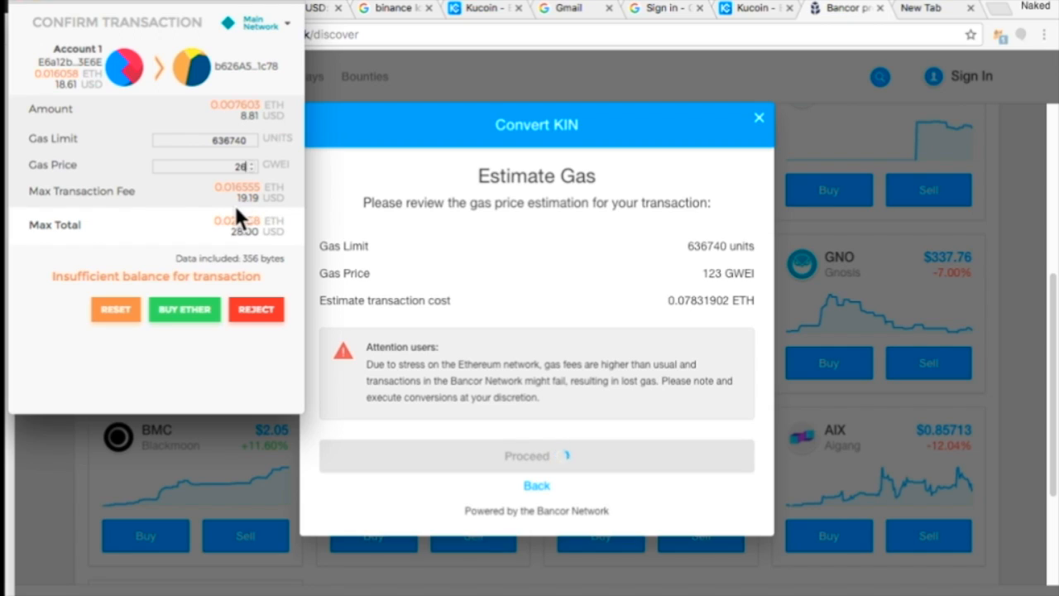
{"action": "mouse_move", "coordinate": [258, 314]}
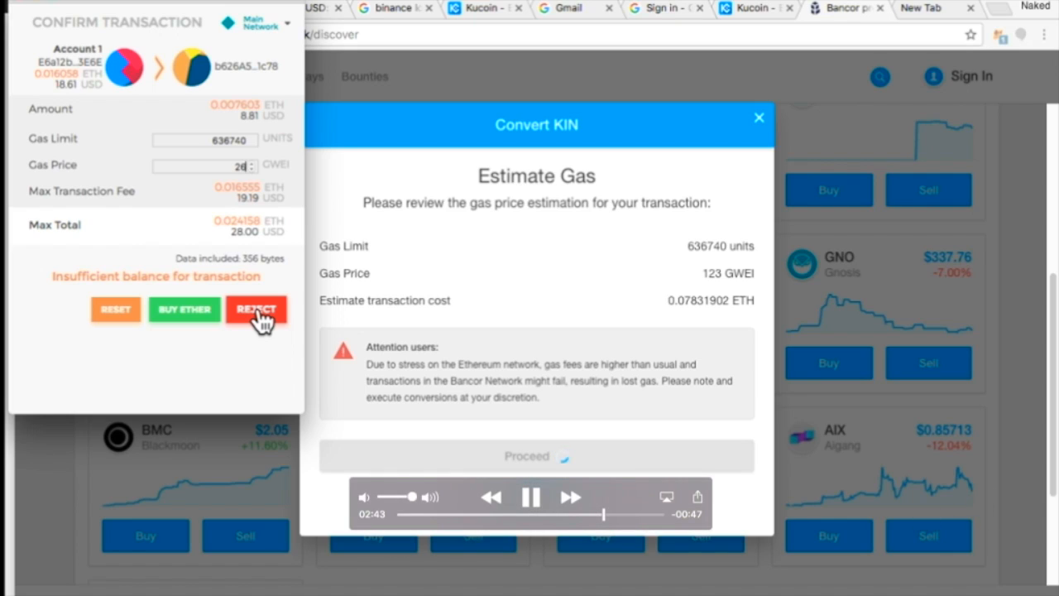
Step: Reject the KIN conversion transaction showing insufficient balance
{"action": "left_click", "coordinate": [532, 497]}
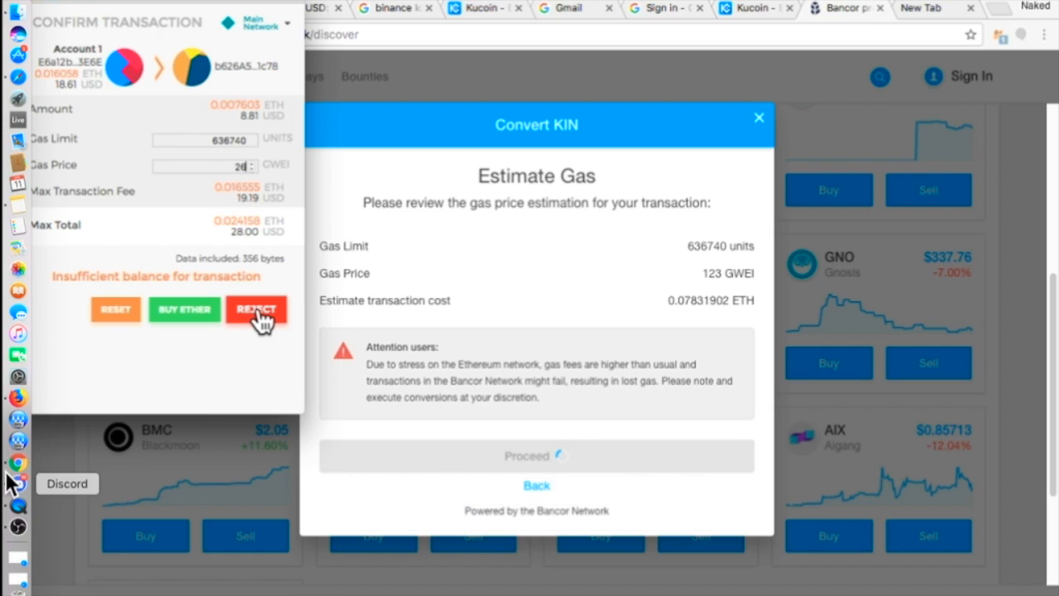
{"action": "left_click", "coordinate": [255, 310]}
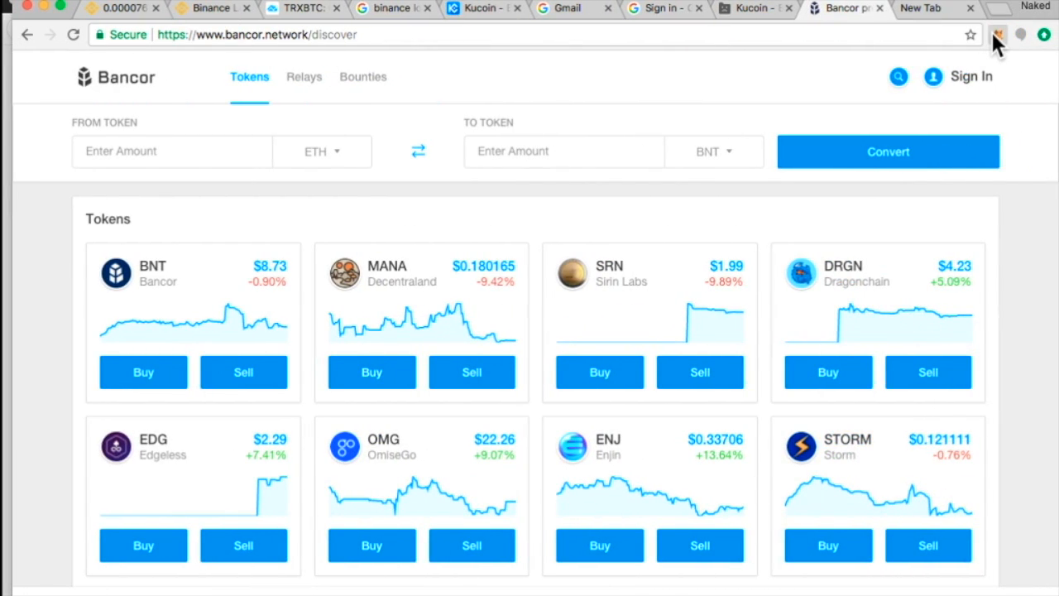
{"action": "left_click", "coordinate": [1000, 33]}
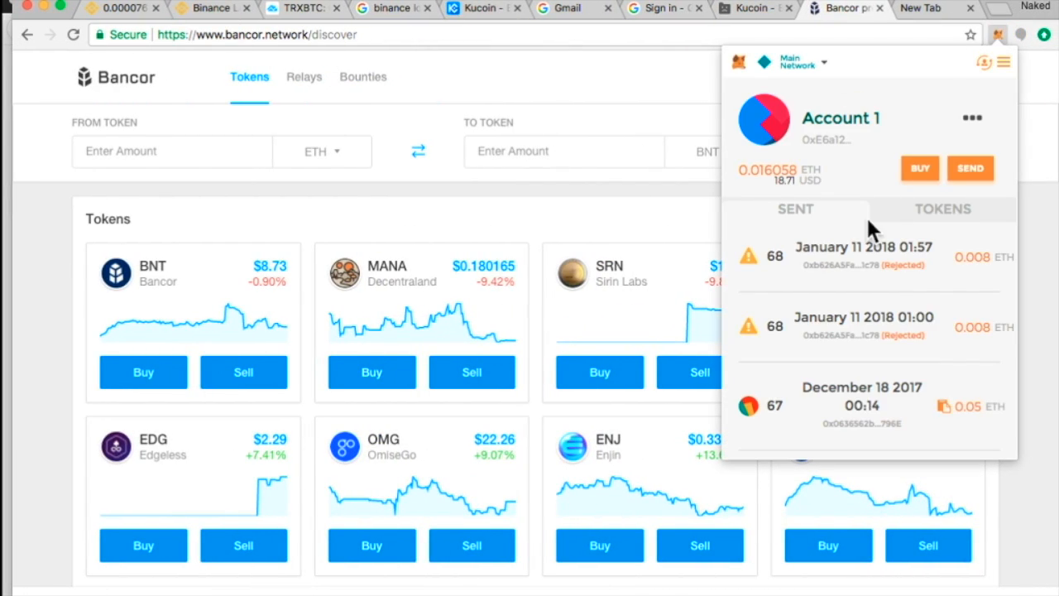
{"action": "mouse_move", "coordinate": [754, 273]}
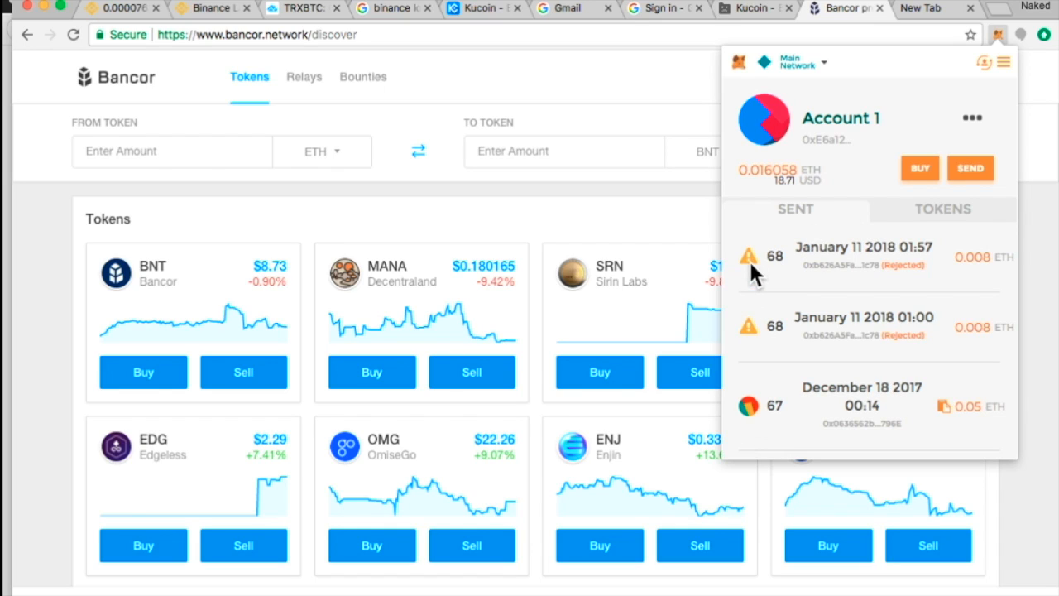
{"action": "mouse_move", "coordinate": [851, 238]}
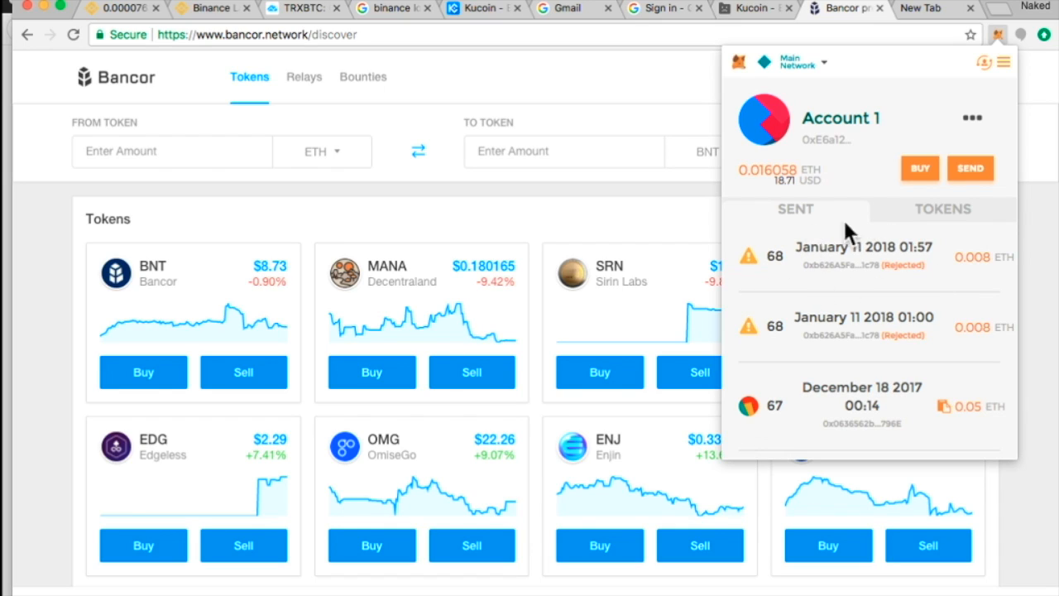
{"action": "mouse_move", "coordinate": [936, 339]}
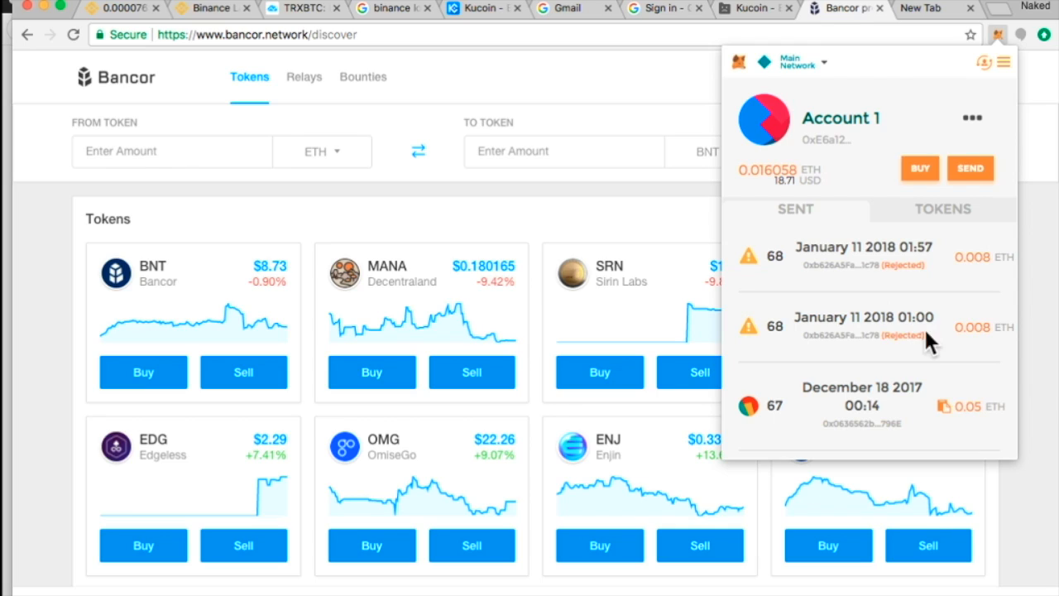
{"action": "mouse_move", "coordinate": [1017, 114]}
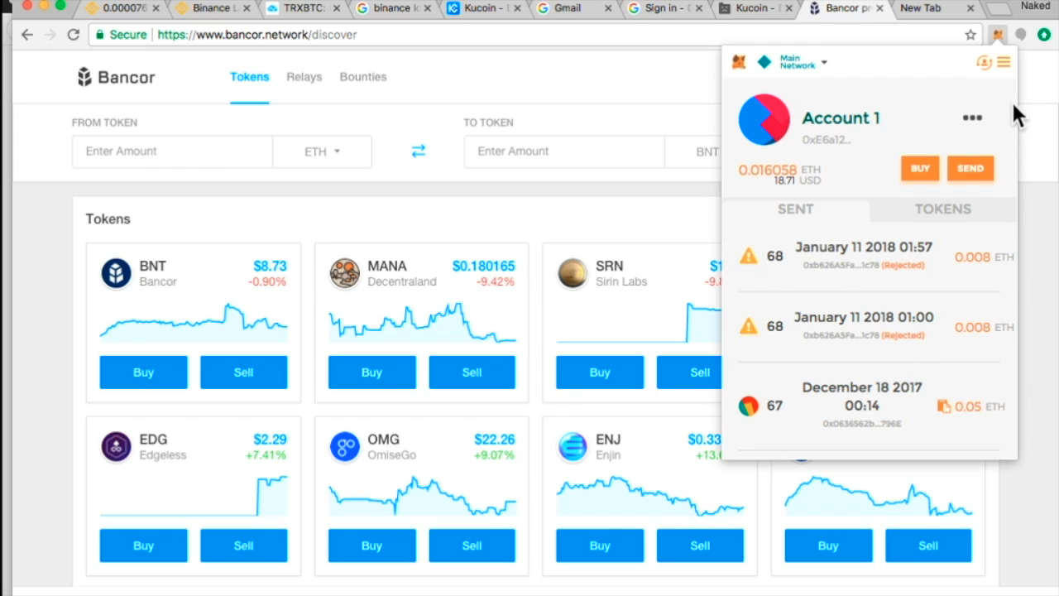
{"action": "mouse_move", "coordinate": [754, 265]}
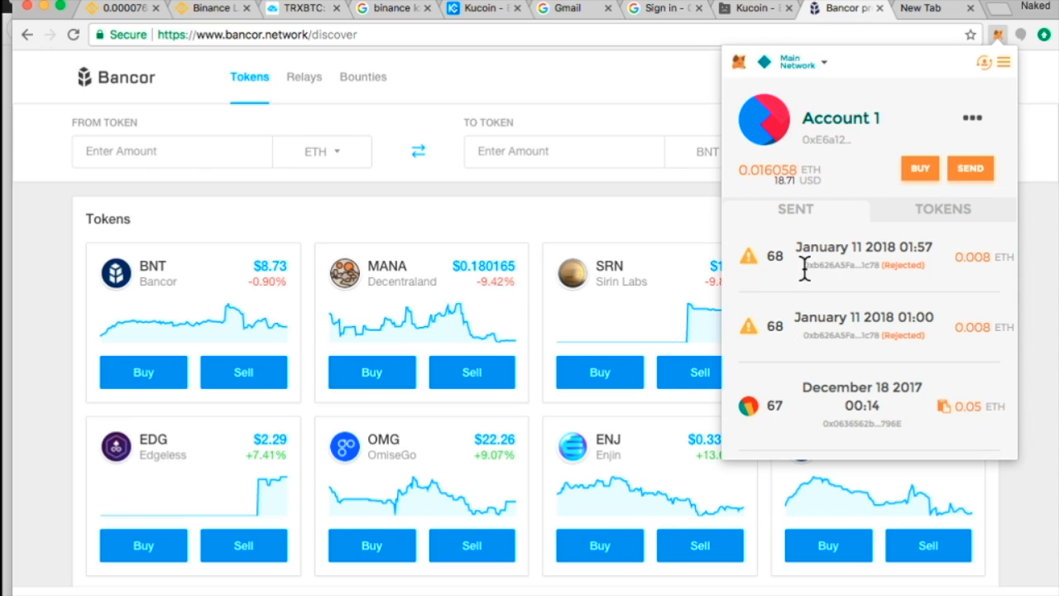
{"action": "mouse_move", "coordinate": [751, 265]}
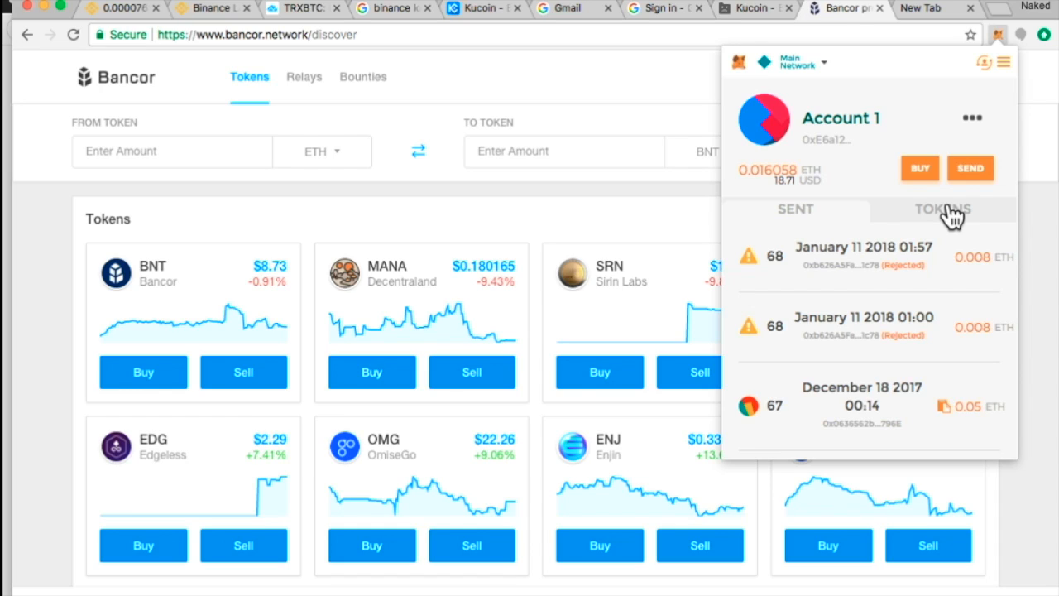
{"action": "mouse_move", "coordinate": [950, 218]}
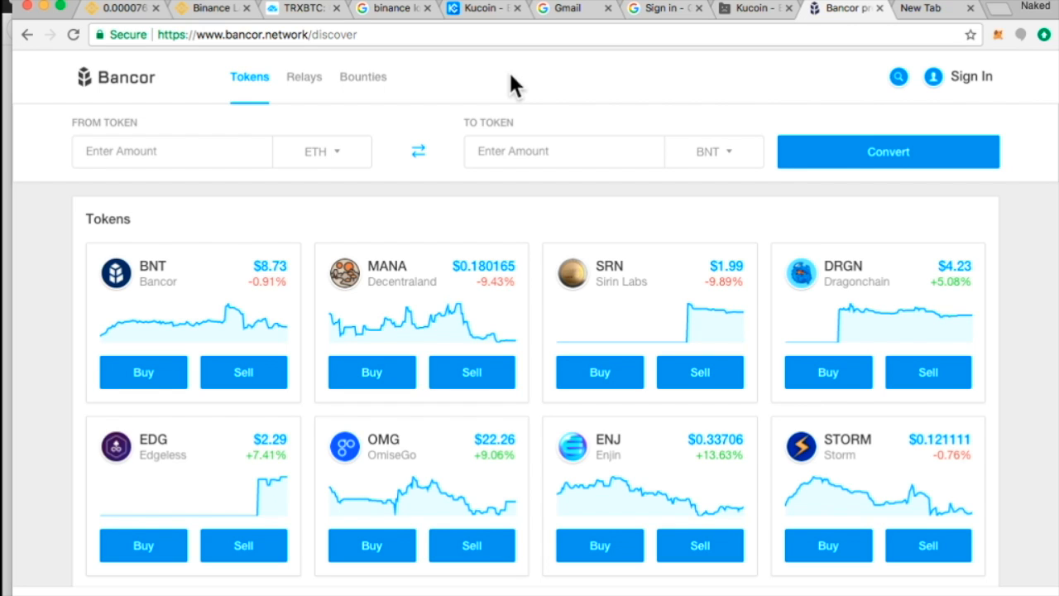
{"action": "scroll", "scroll_direction": "down", "scroll_amount": 3}
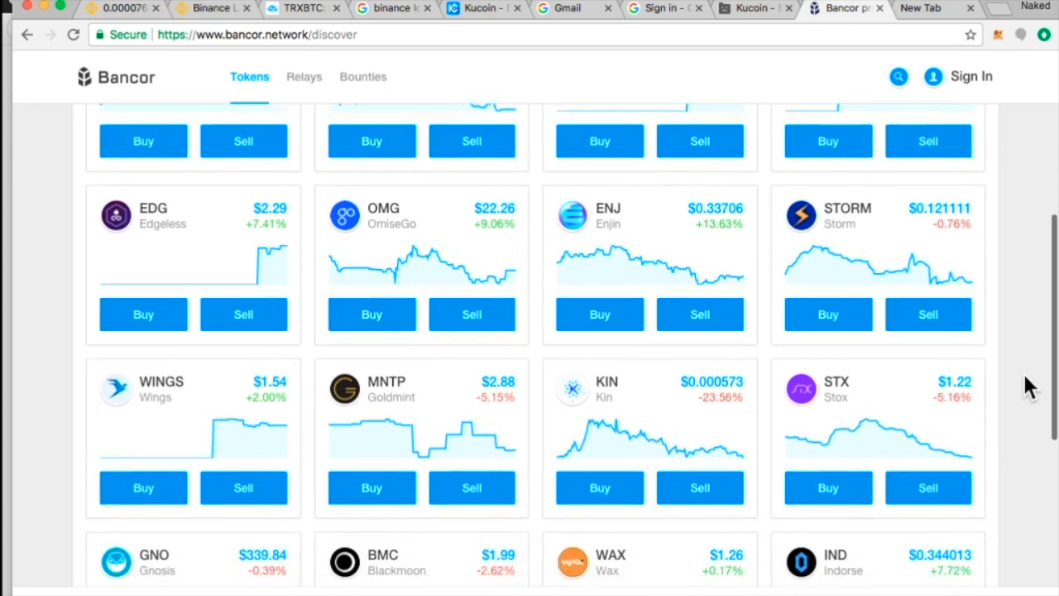
{"action": "scroll", "scroll_direction": "down", "scroll_amount": 3}
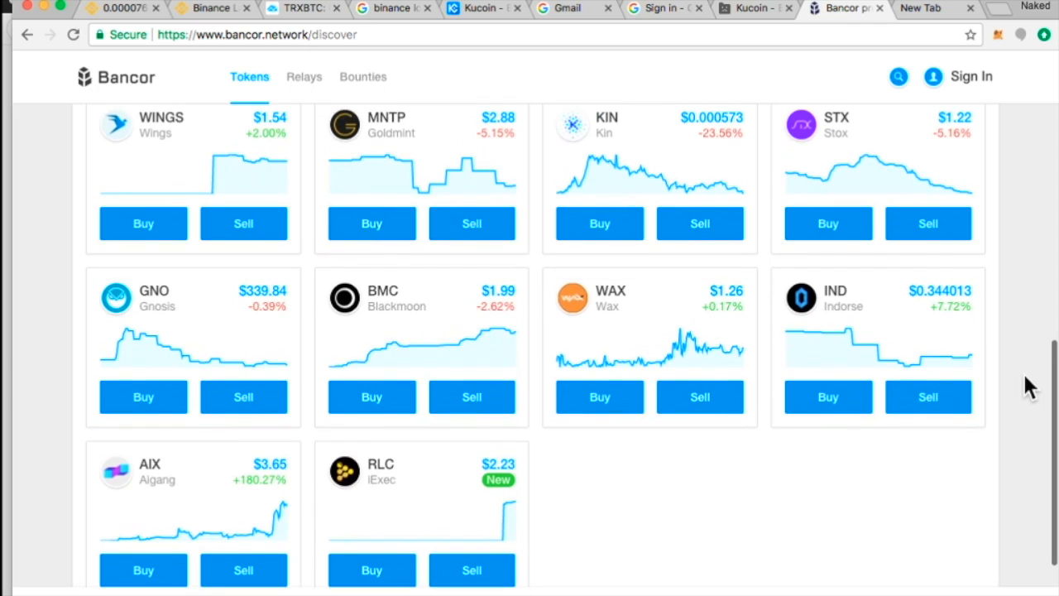
{"action": "scroll", "scroll_direction": "down", "scroll_amount": 3}
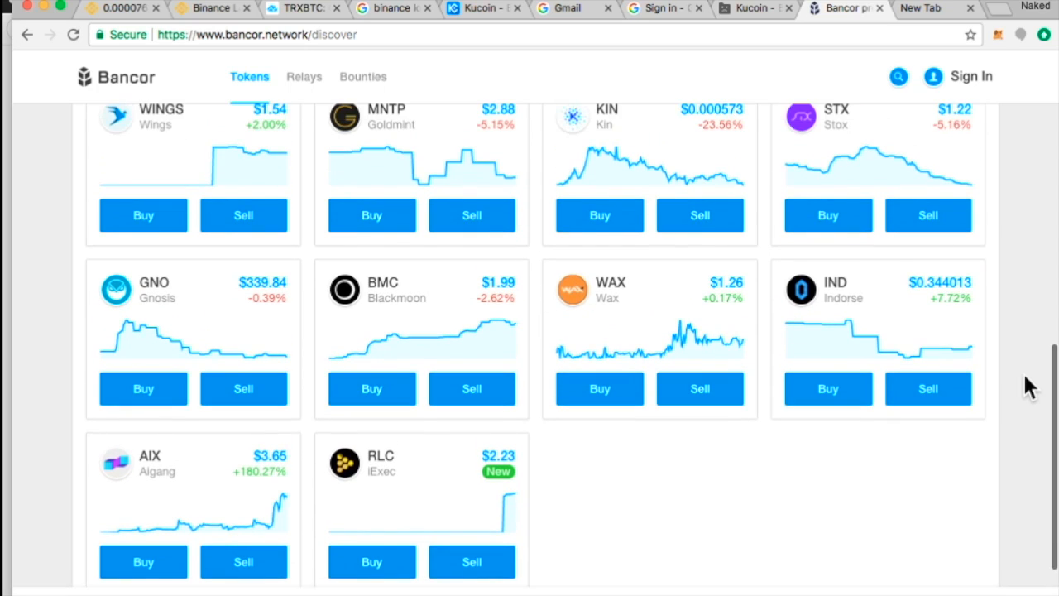
{"action": "scroll", "scroll_direction": "up", "scroll_amount": 3}
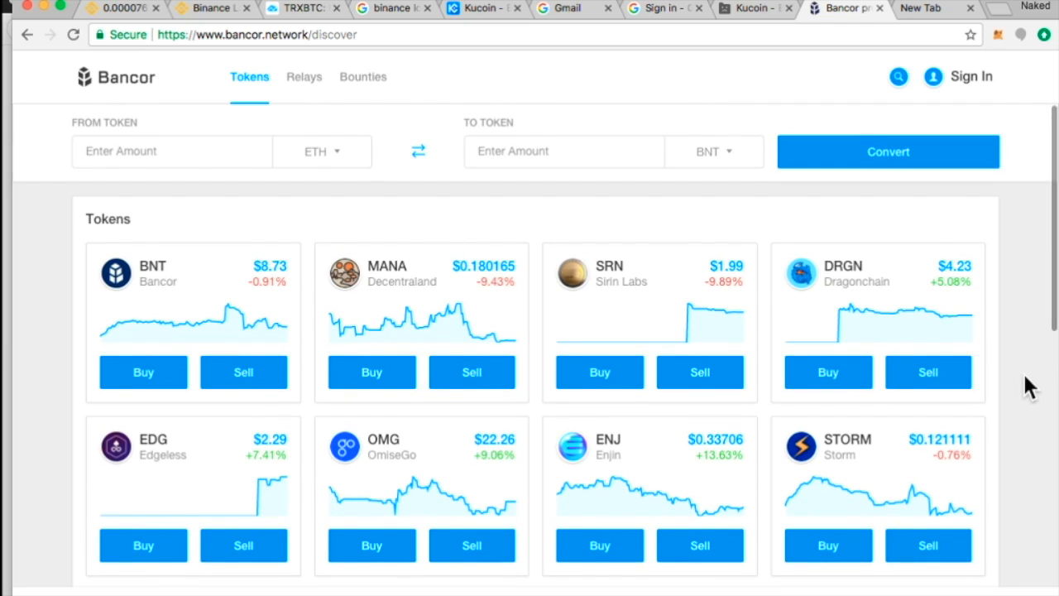
{"action": "scroll", "scroll_direction": "down", "scroll_amount": 3}
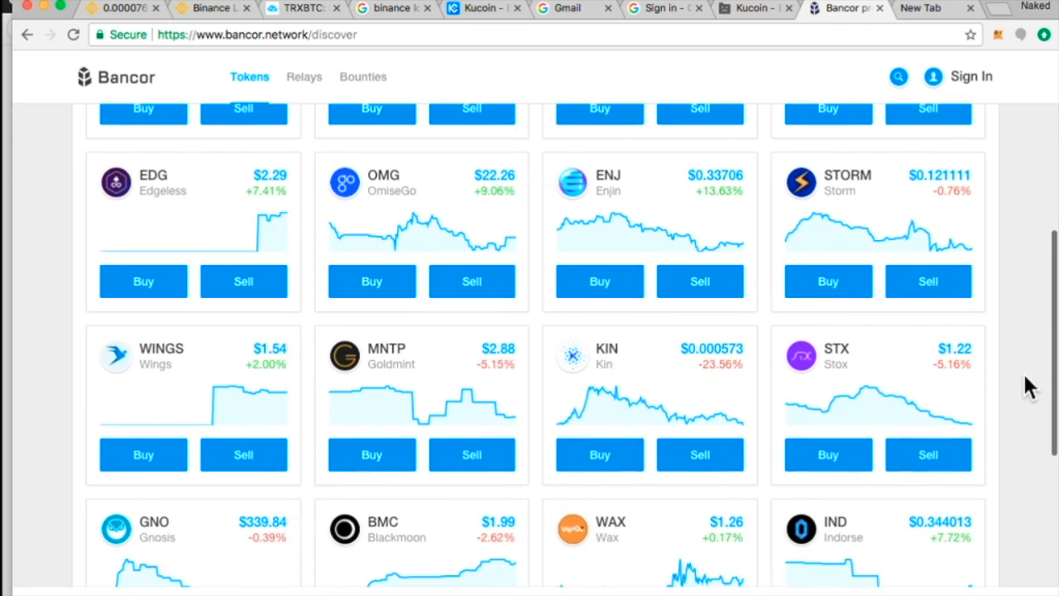
{"action": "scroll", "scroll_direction": "down", "scroll_amount": 3}
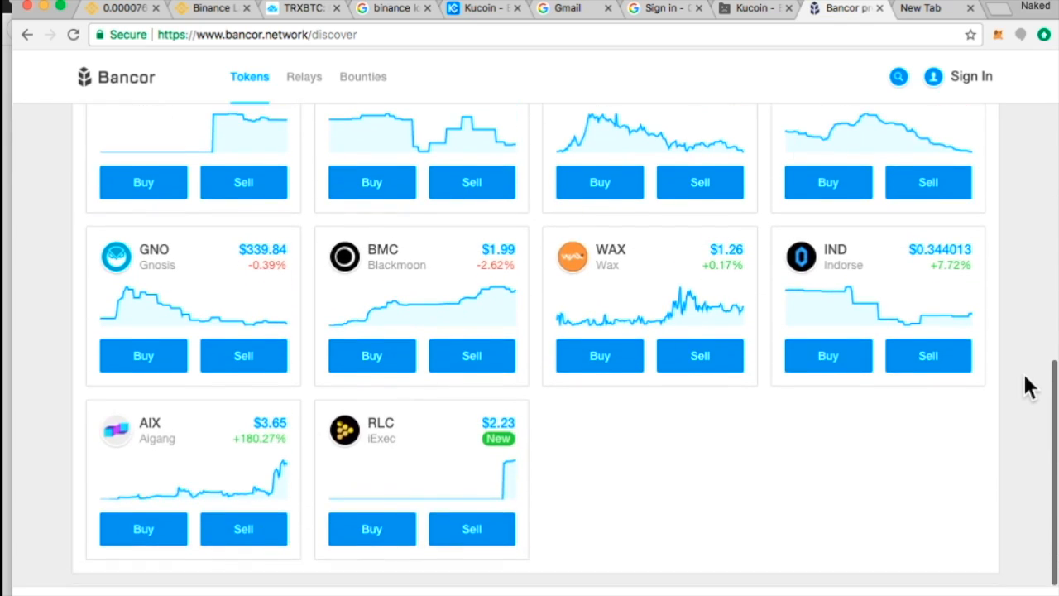
{"action": "scroll", "scroll_direction": "up", "scroll_amount": 3}
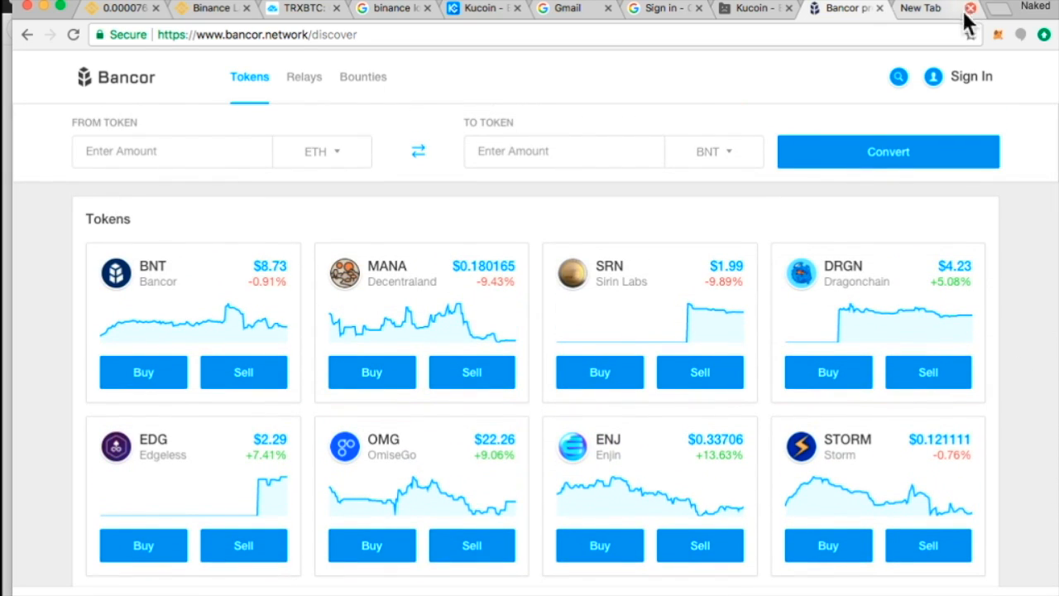
{"action": "left_click", "coordinate": [998, 33]}
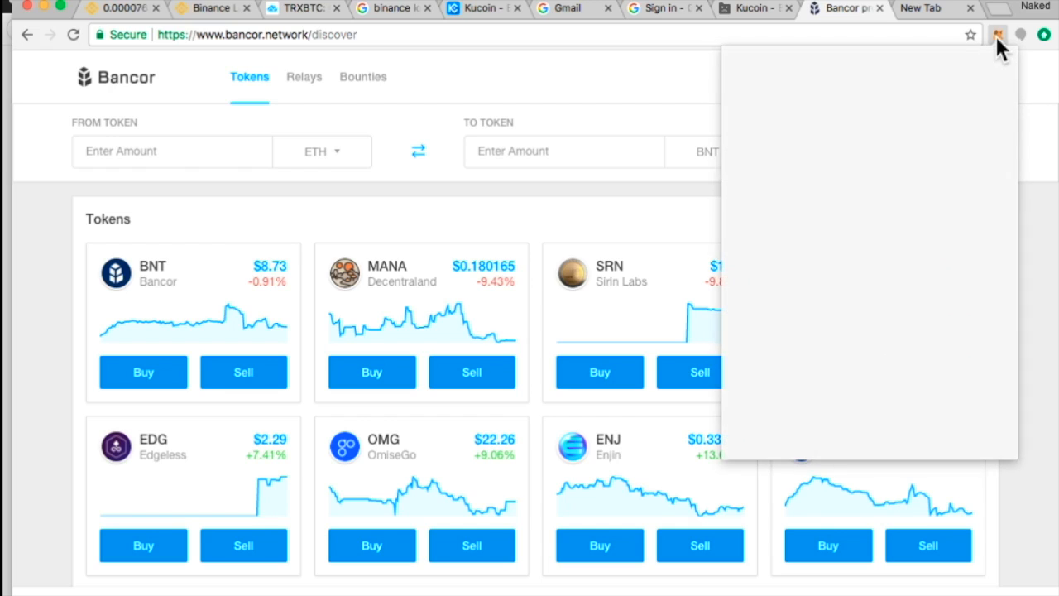
{"action": "left_click", "coordinate": [1000, 34]}
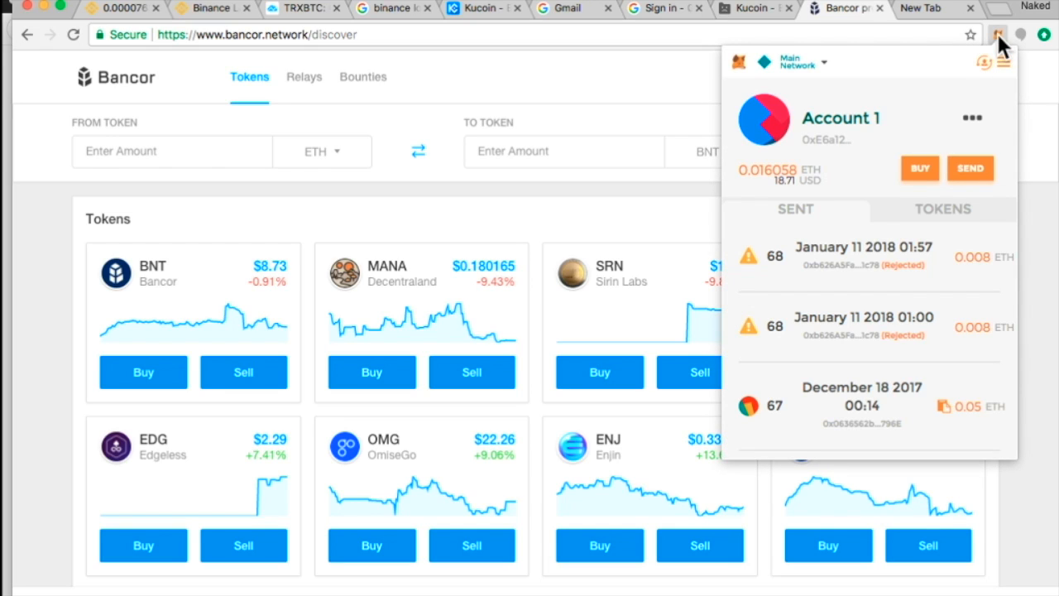
{"action": "mouse_move", "coordinate": [1002, 35]}
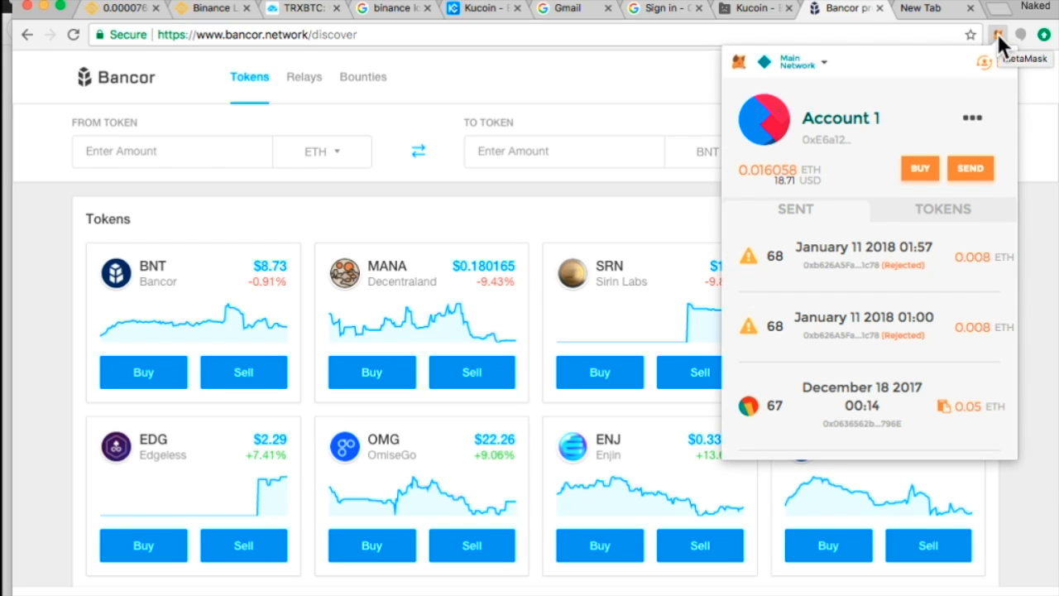
{"action": "left_click", "coordinate": [1000, 36]}
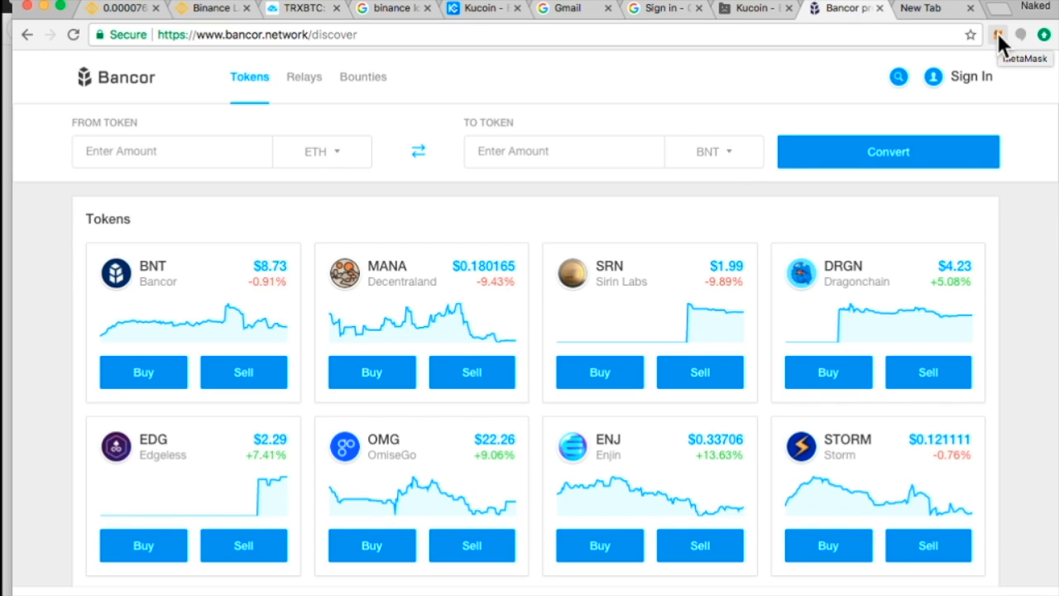
{"action": "mouse_move", "coordinate": [611, 95]}
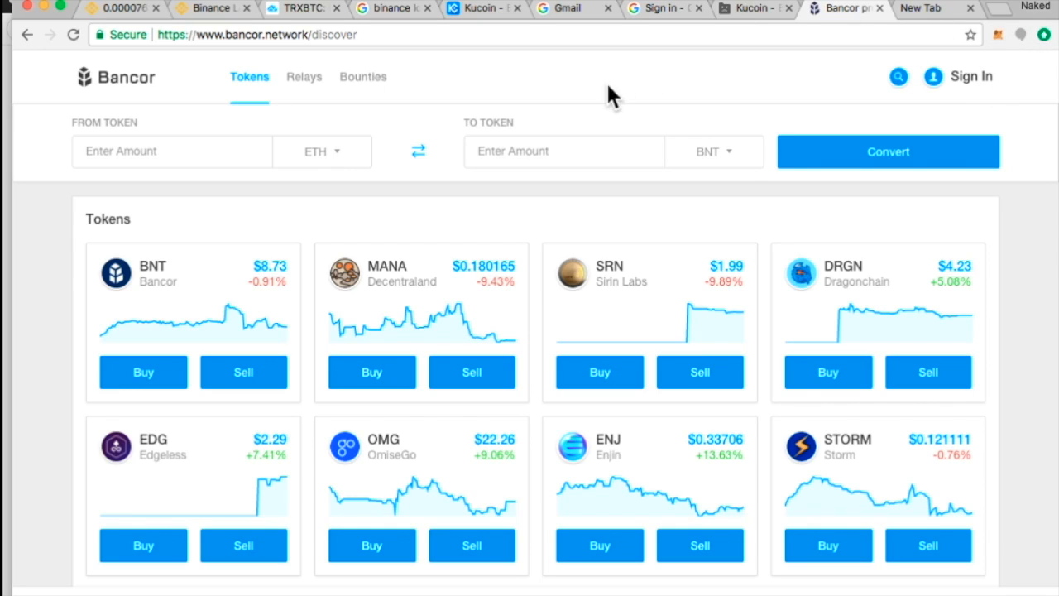
{"action": "mouse_move", "coordinate": [1040, 333]}
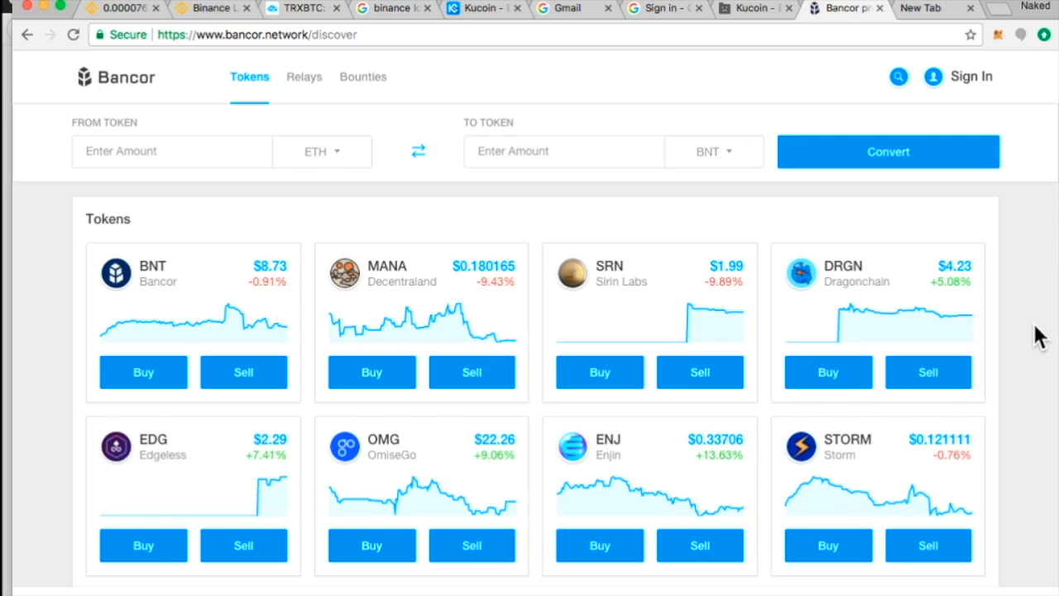
{"action": "mouse_move", "coordinate": [1020, 282]}
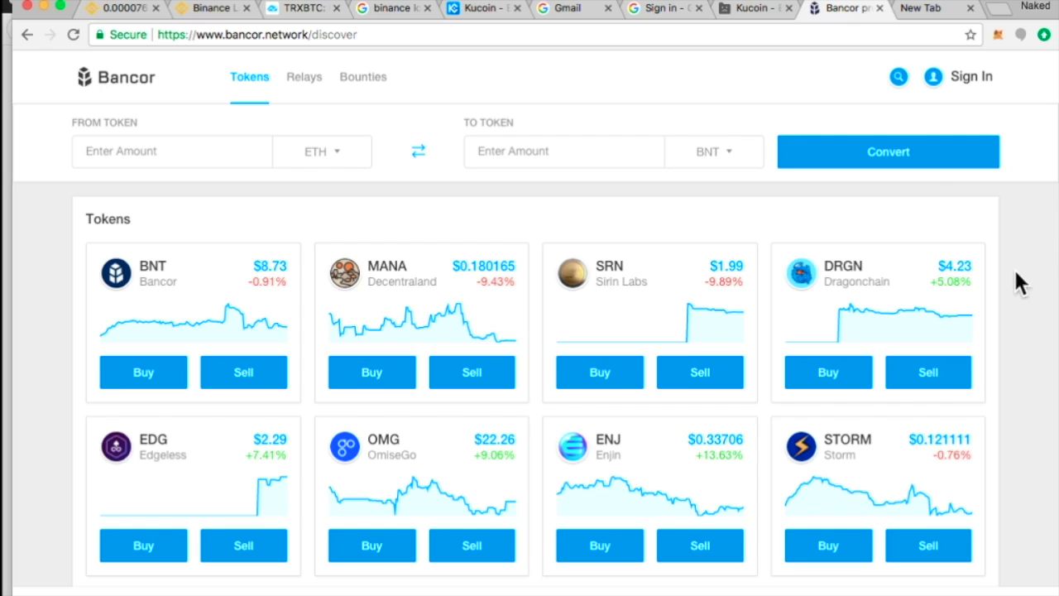
{"action": "mouse_move", "coordinate": [1019, 331]}
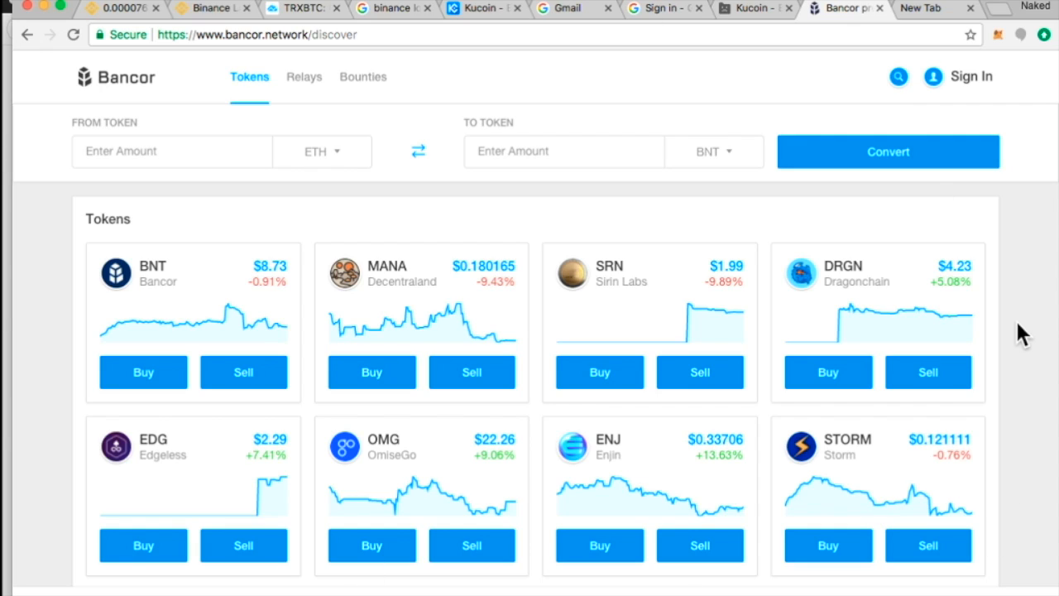